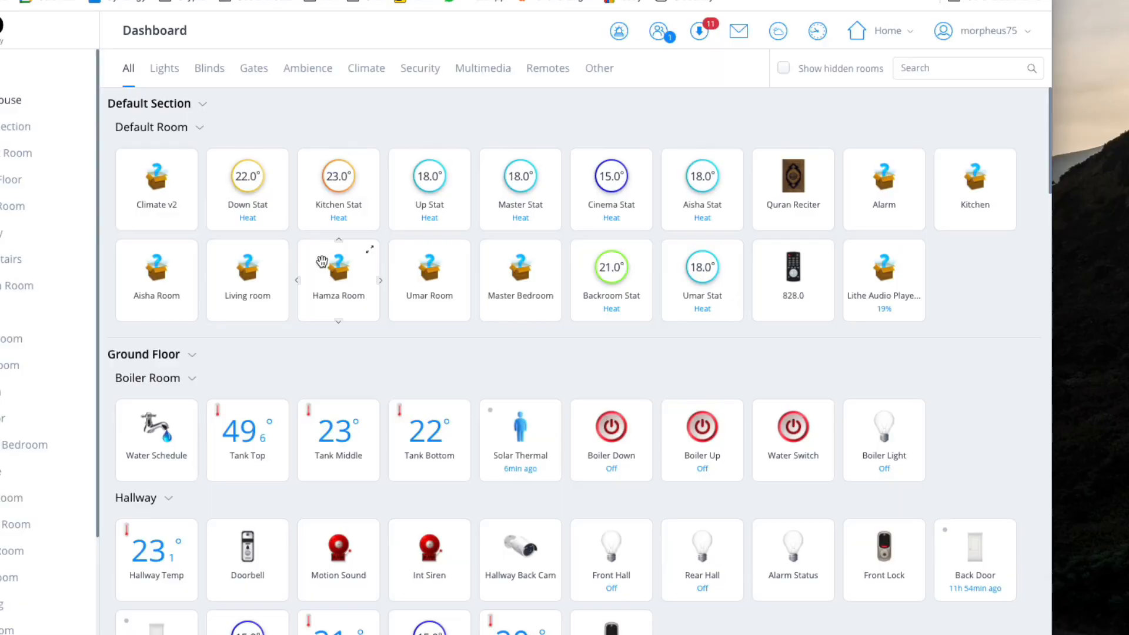
{"action": "mouse_move", "coordinate": [489, 374]}
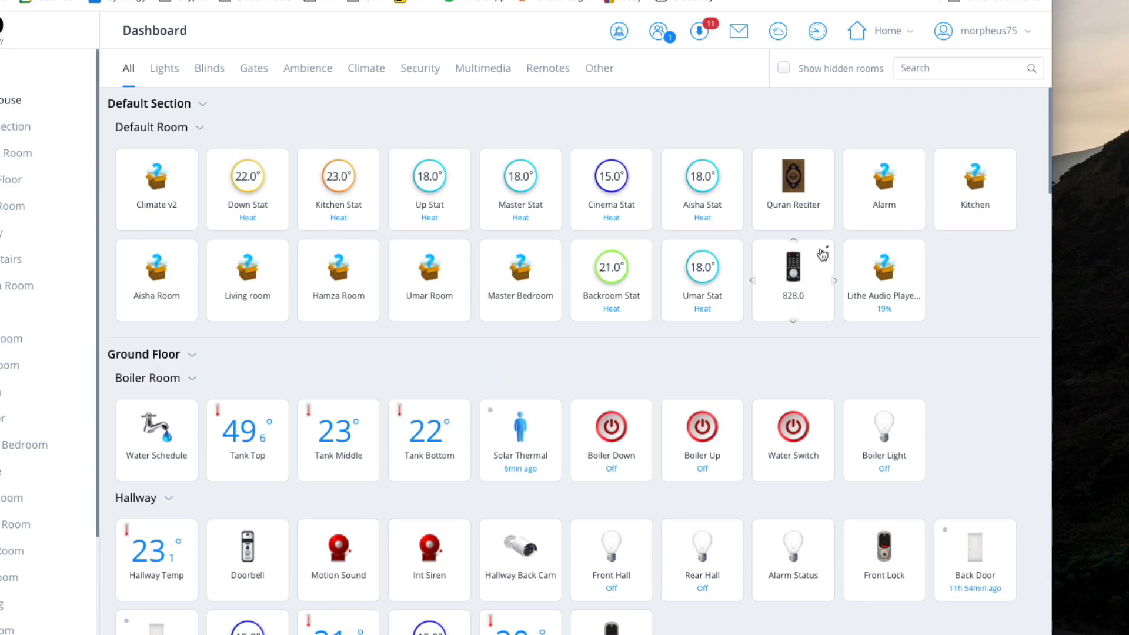
{"action": "mouse_move", "coordinate": [739, 359]}
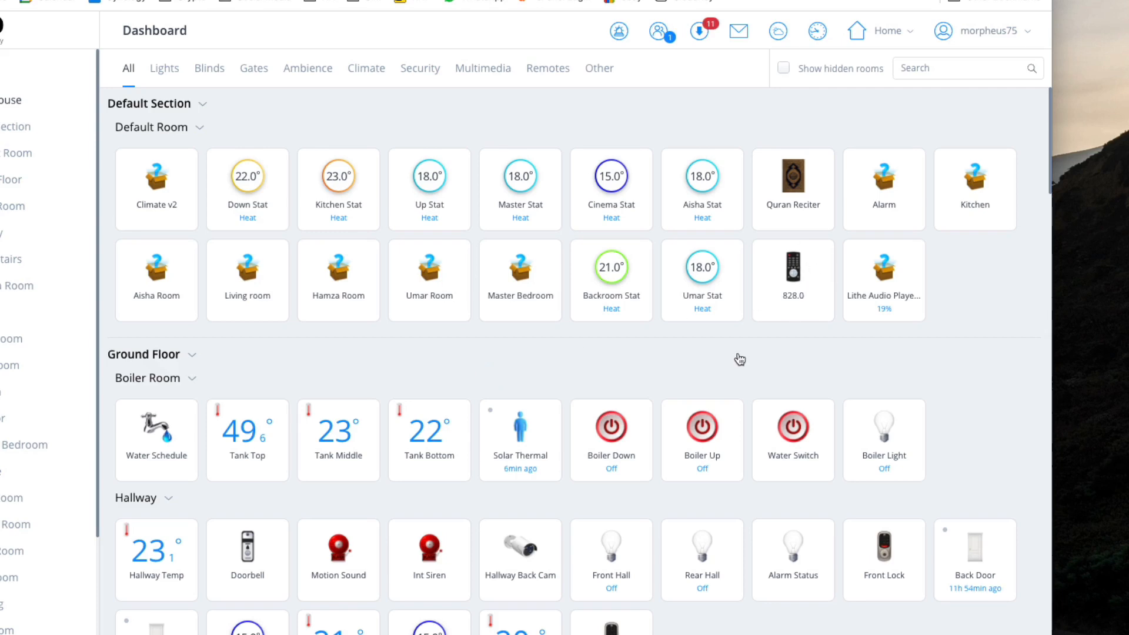
{"action": "mouse_move", "coordinate": [826, 254]}
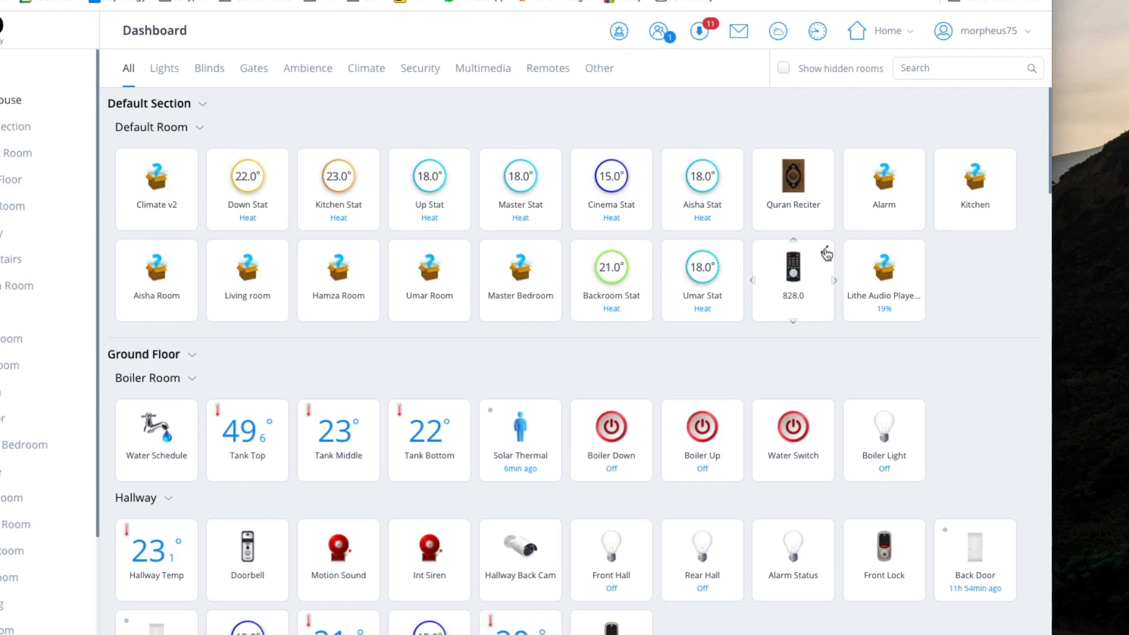
Step: Show the details panel of the 828.0 keypad (ID 829) from the dashboard
{"action": "left_click", "coordinate": [792, 281]}
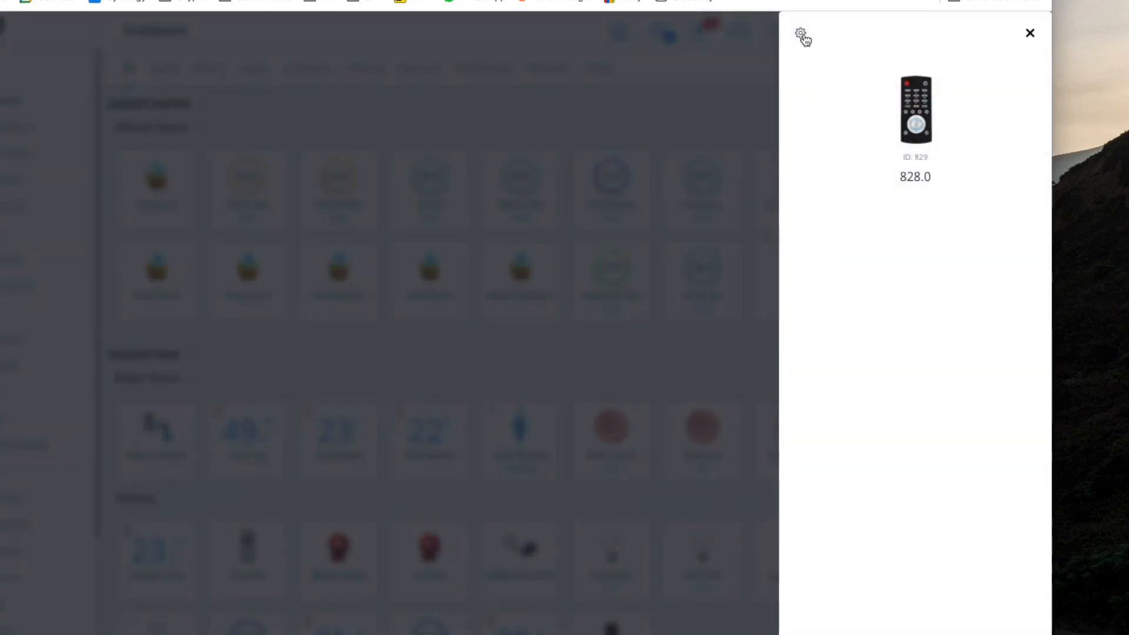
Step: Go to the full Z-Wave device settings of the 828.0 keypad
{"action": "left_click", "coordinate": [1030, 33]}
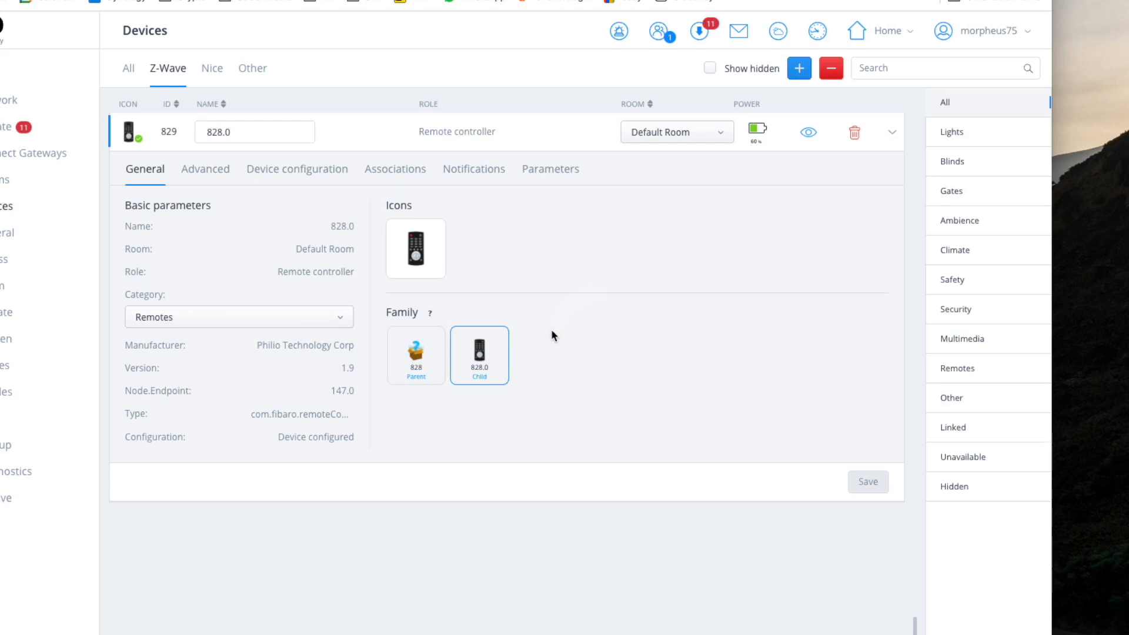
{"action": "mouse_move", "coordinate": [552, 336]}
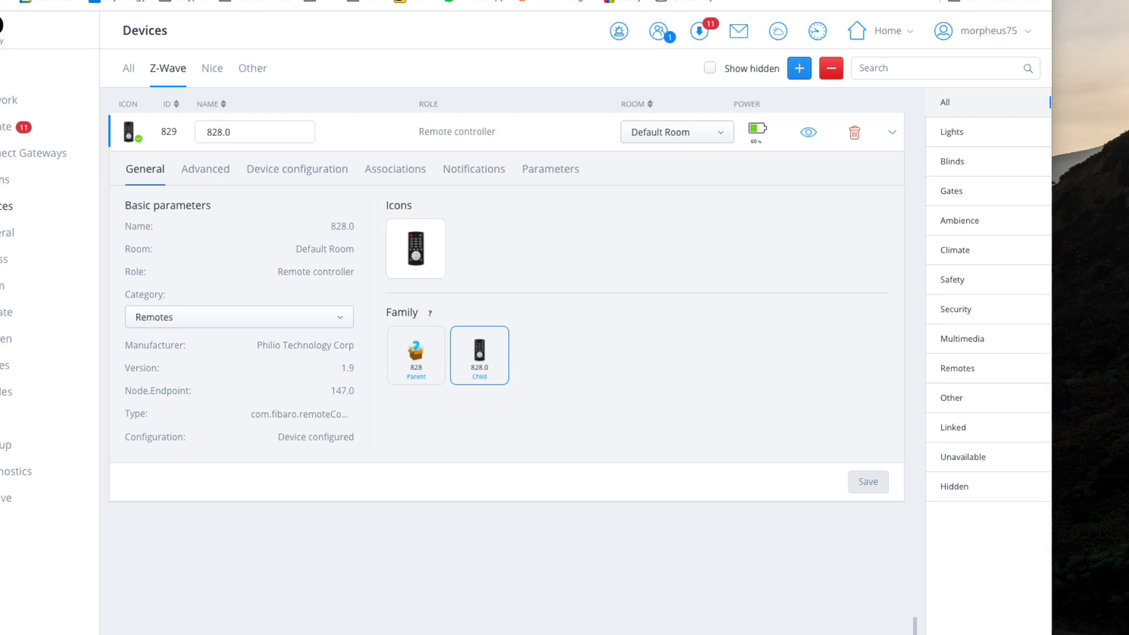
{"action": "mouse_move", "coordinate": [191, 486]}
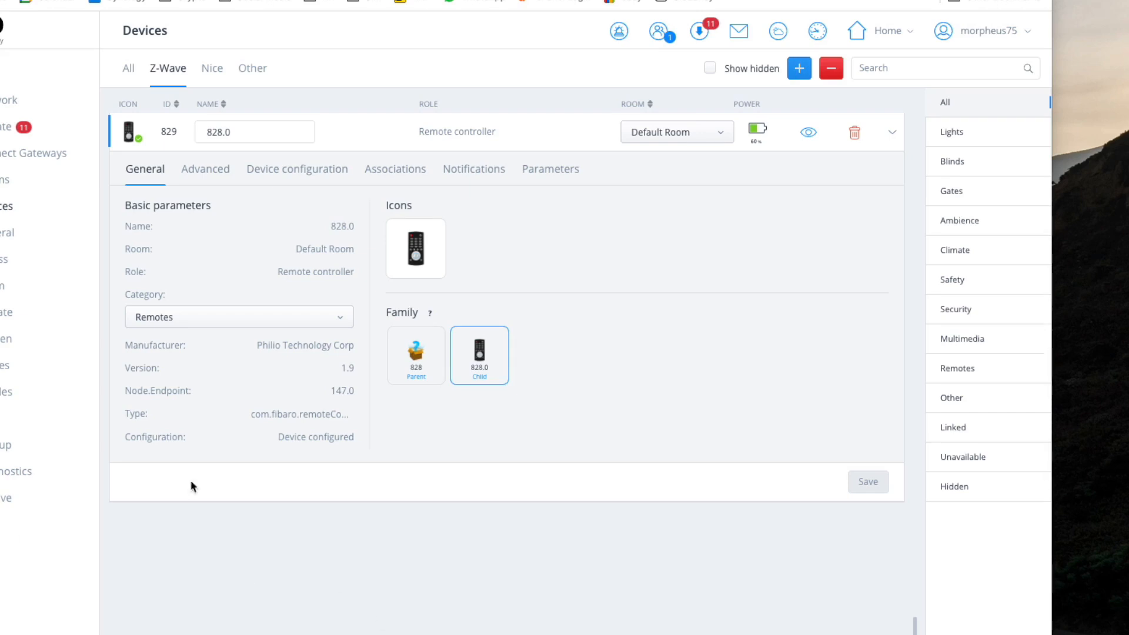
{"action": "mouse_move", "coordinate": [591, 227]}
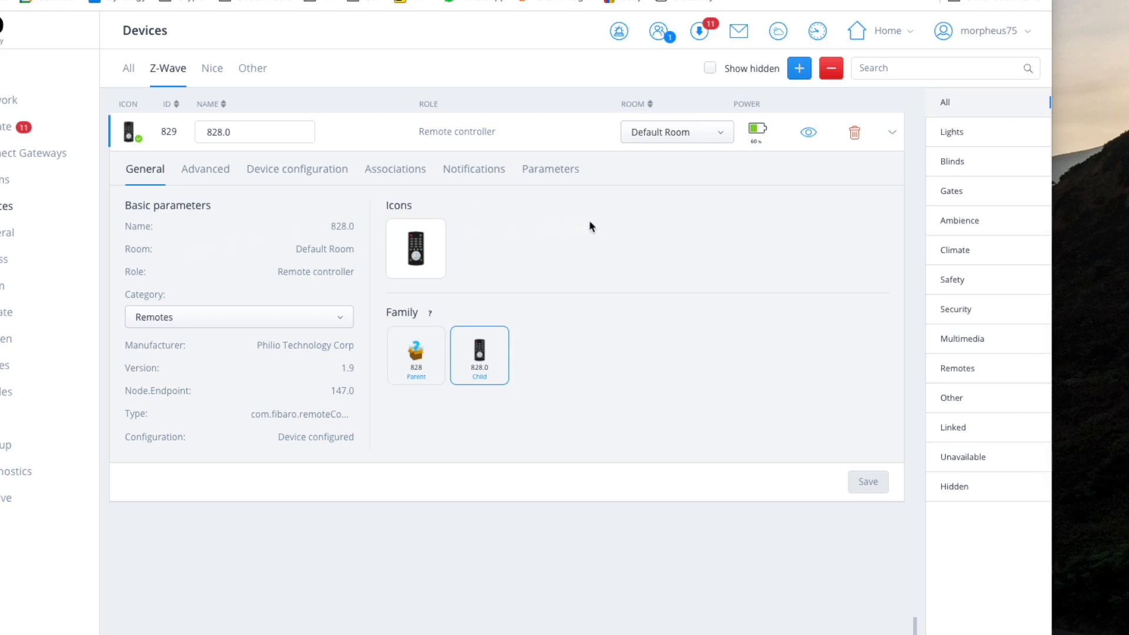
Step: Add a blank configuration parameter and inspect parameter 1 set to value 1, then collapse the device
{"action": "left_click", "coordinate": [550, 168]}
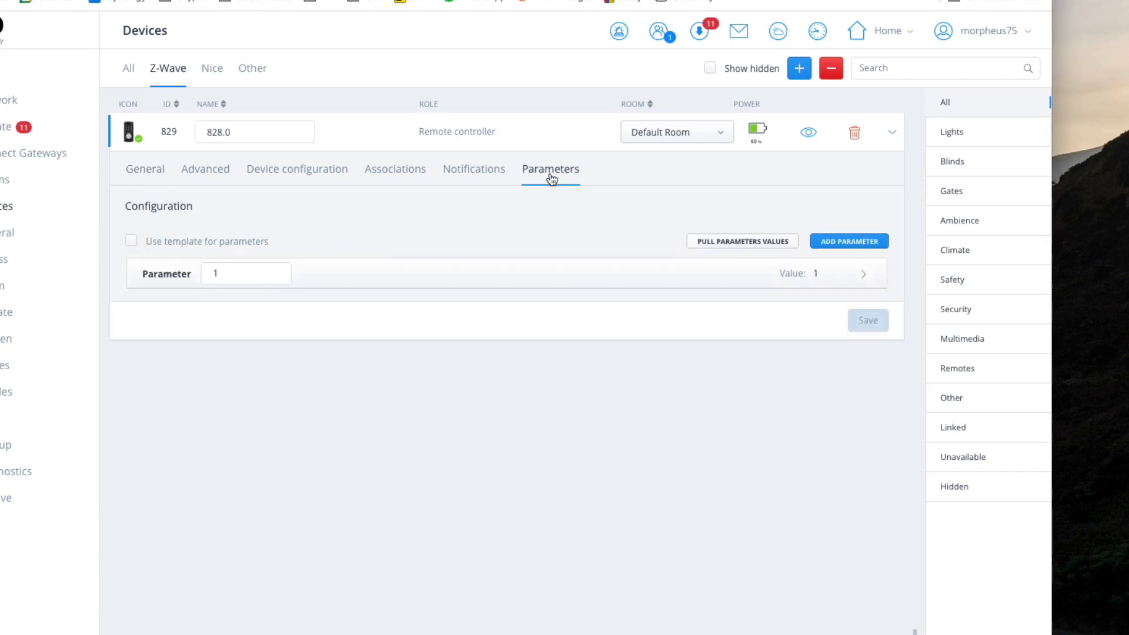
{"action": "mouse_move", "coordinate": [240, 244]}
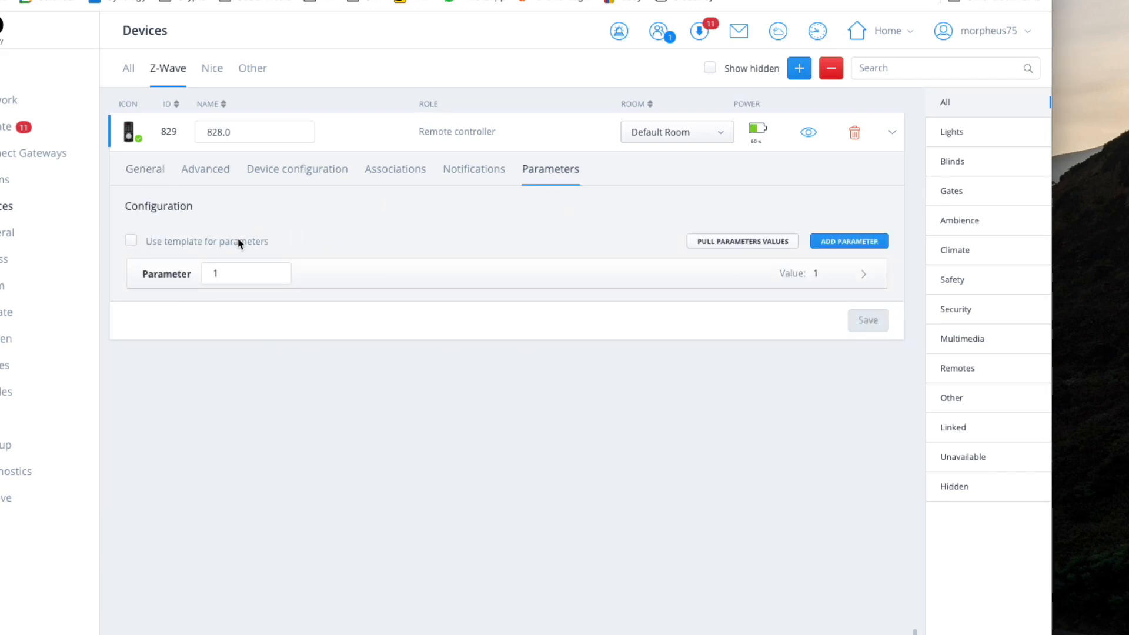
{"action": "left_click", "coordinate": [849, 240]}
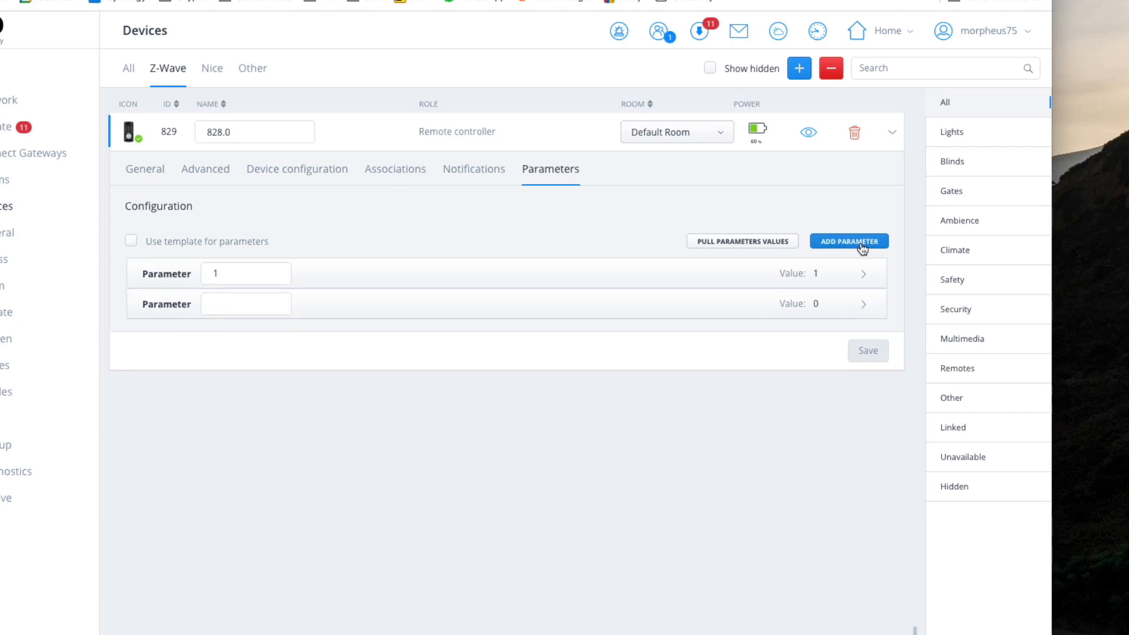
{"action": "mouse_move", "coordinate": [229, 297]}
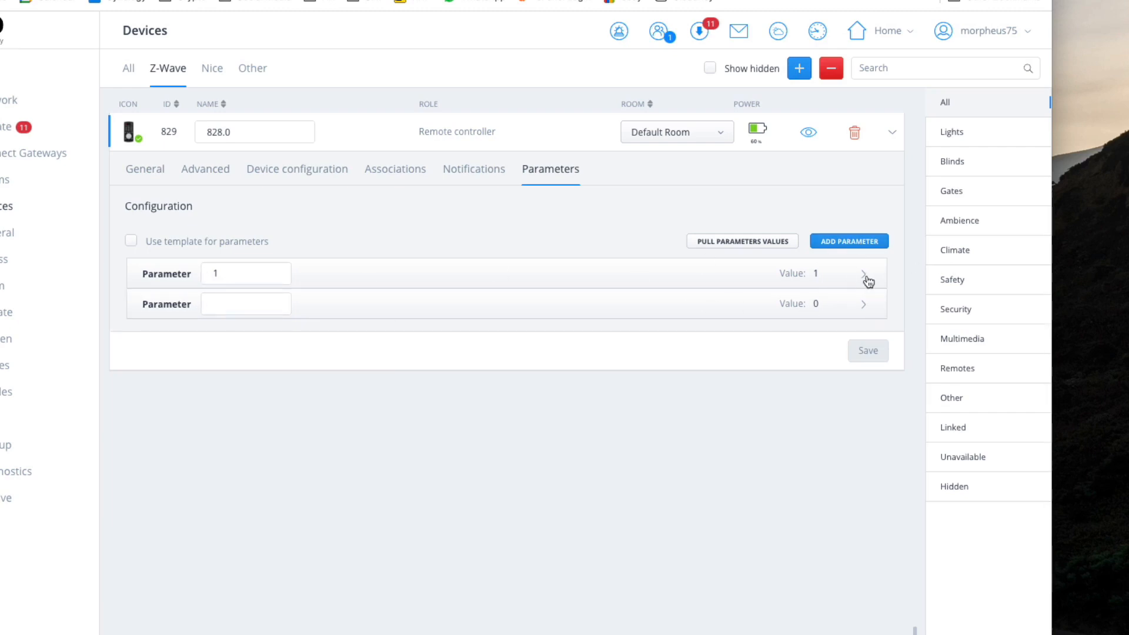
{"action": "left_click", "coordinate": [863, 274]}
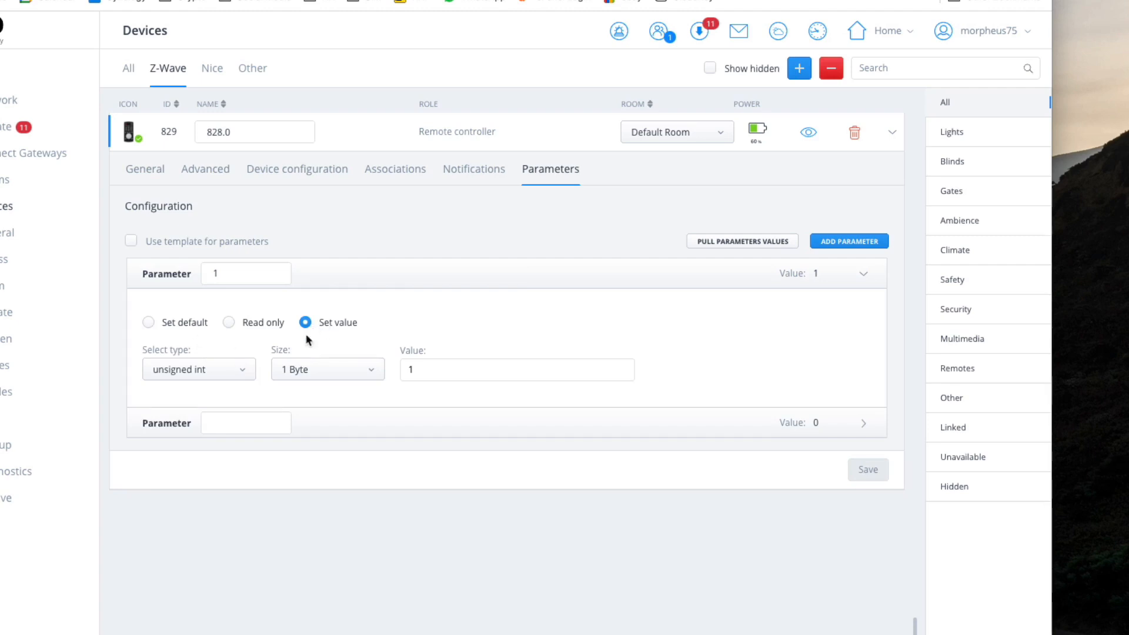
{"action": "mouse_move", "coordinate": [292, 380]}
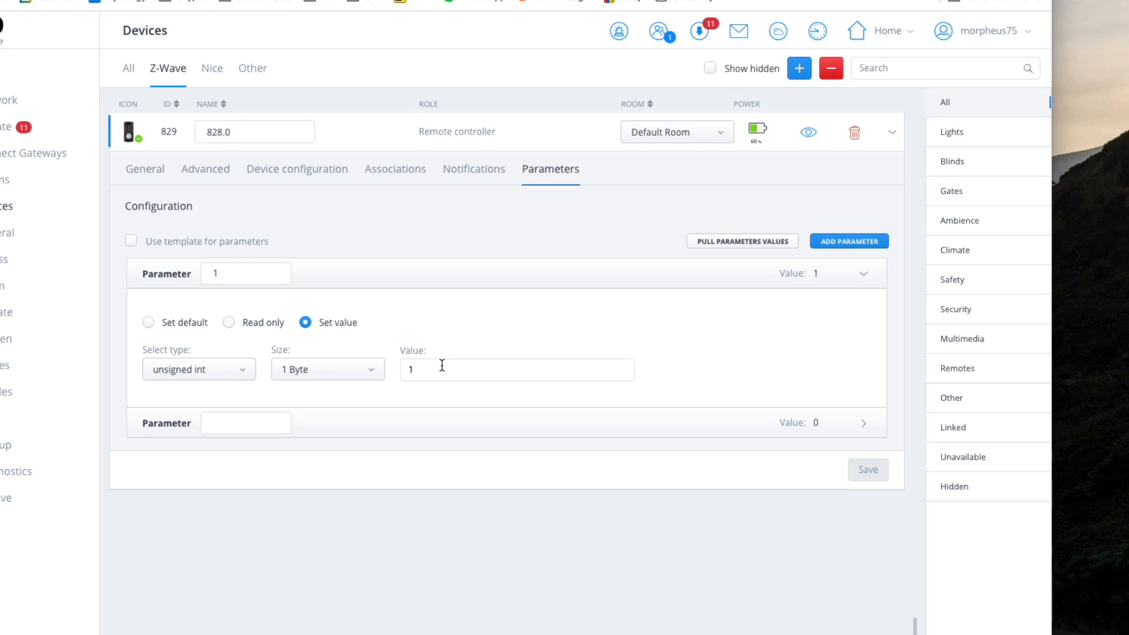
{"action": "mouse_move", "coordinate": [756, 130]}
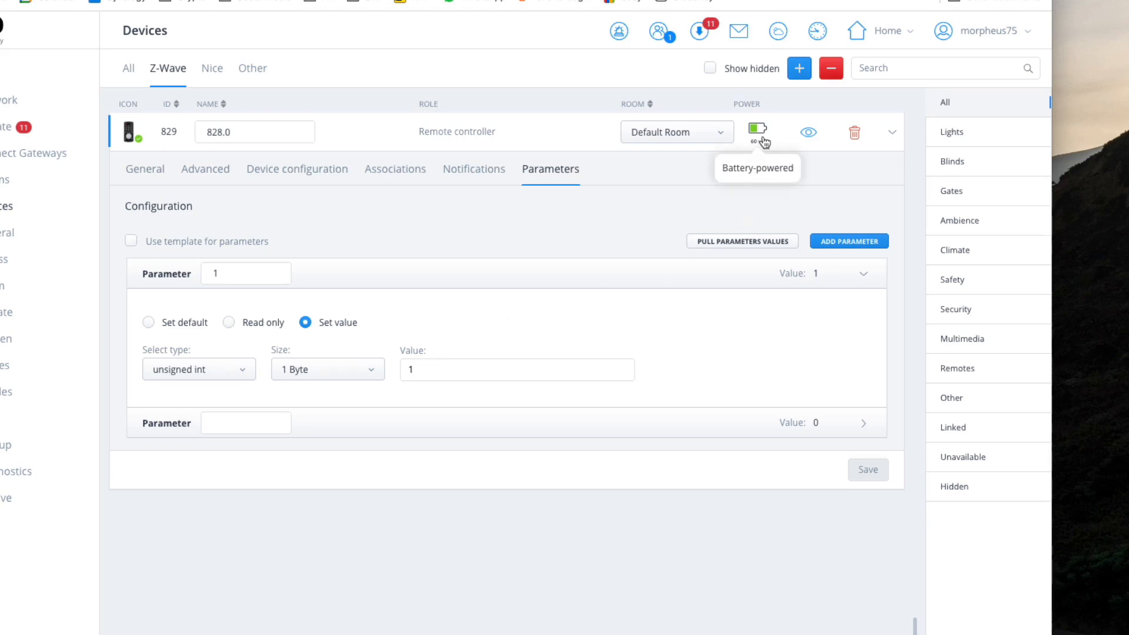
{"action": "mouse_move", "coordinate": [756, 142]}
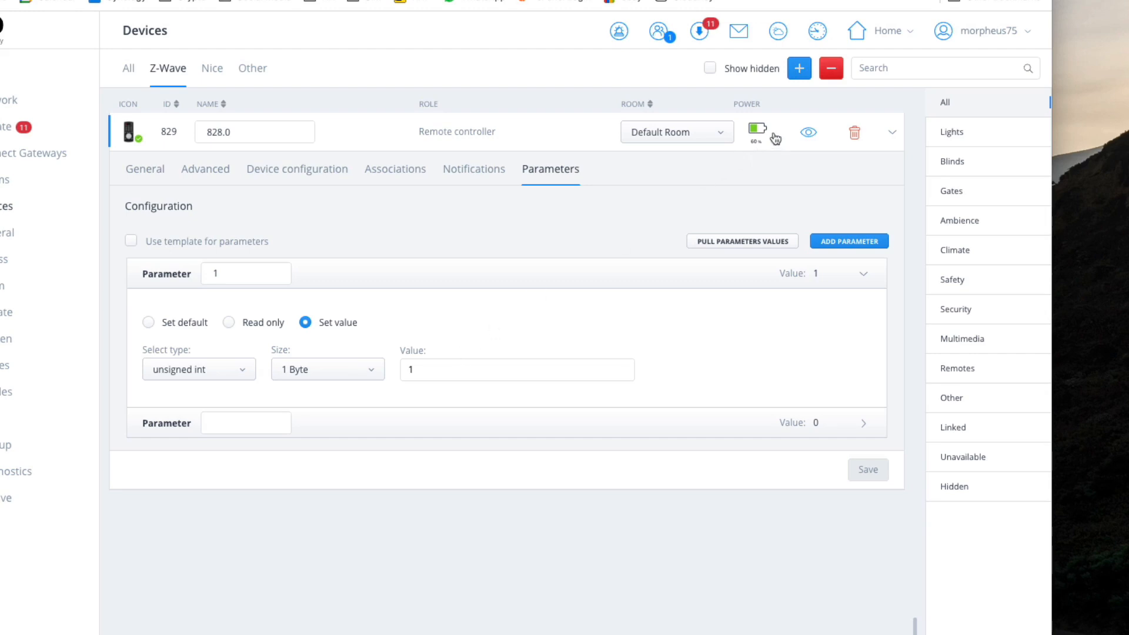
{"action": "mouse_move", "coordinate": [754, 152]}
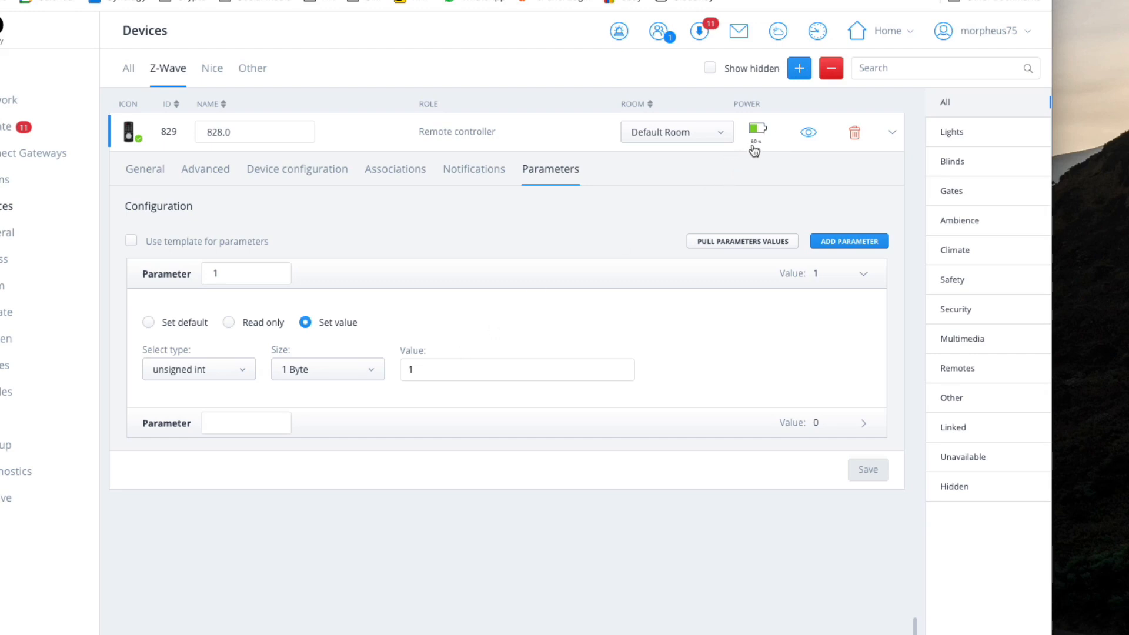
{"action": "mouse_move", "coordinate": [344, 391]}
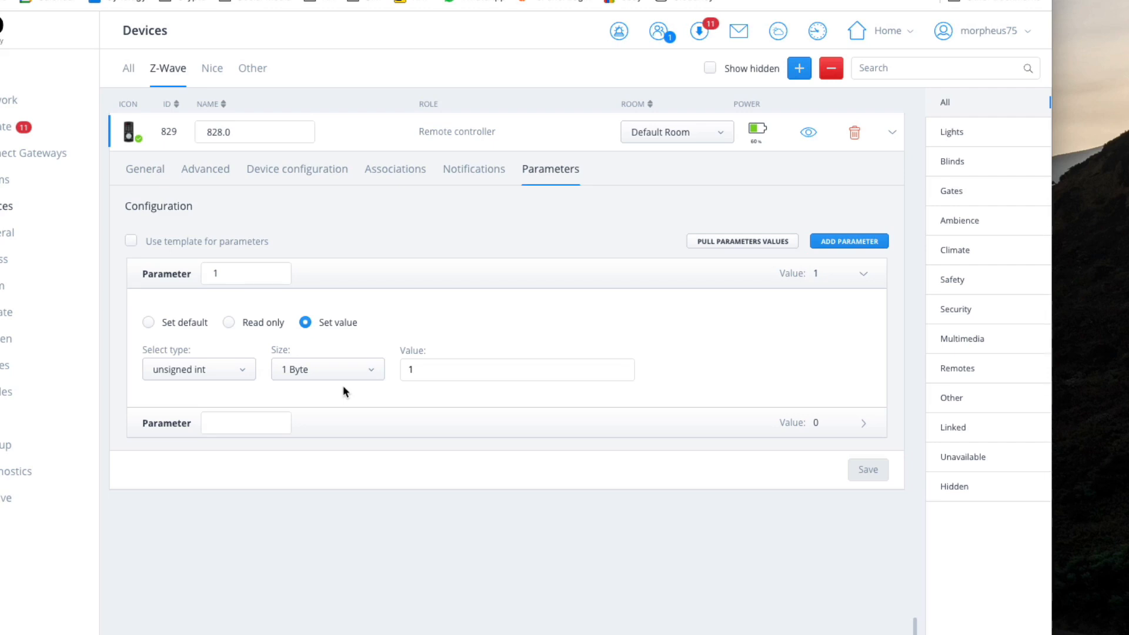
{"action": "mouse_move", "coordinate": [469, 272]}
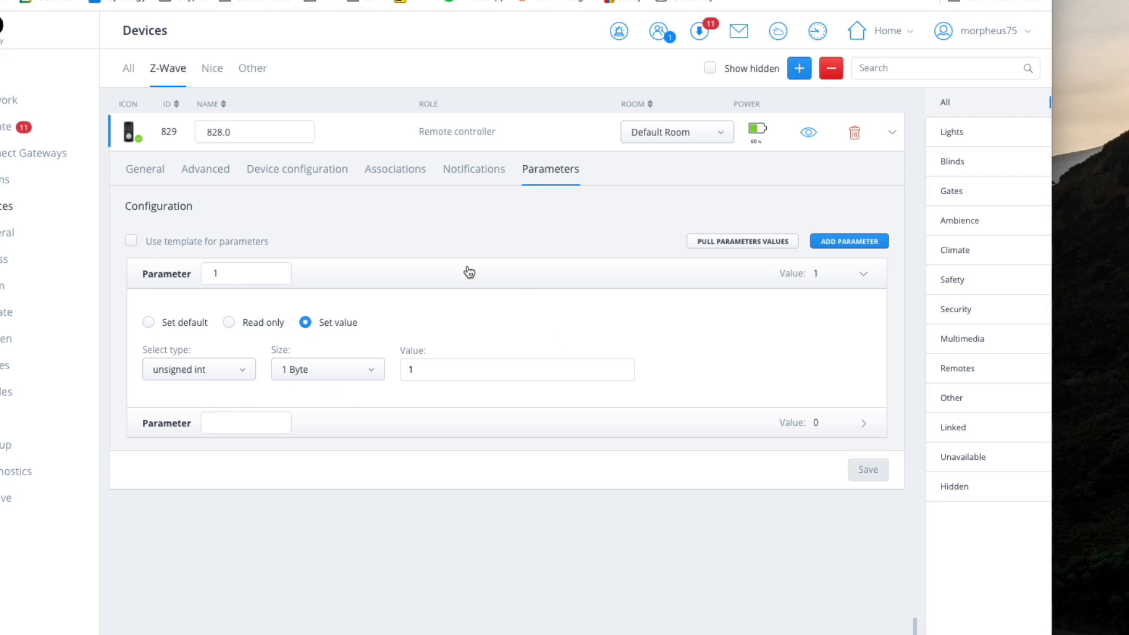
{"action": "mouse_move", "coordinate": [441, 342]}
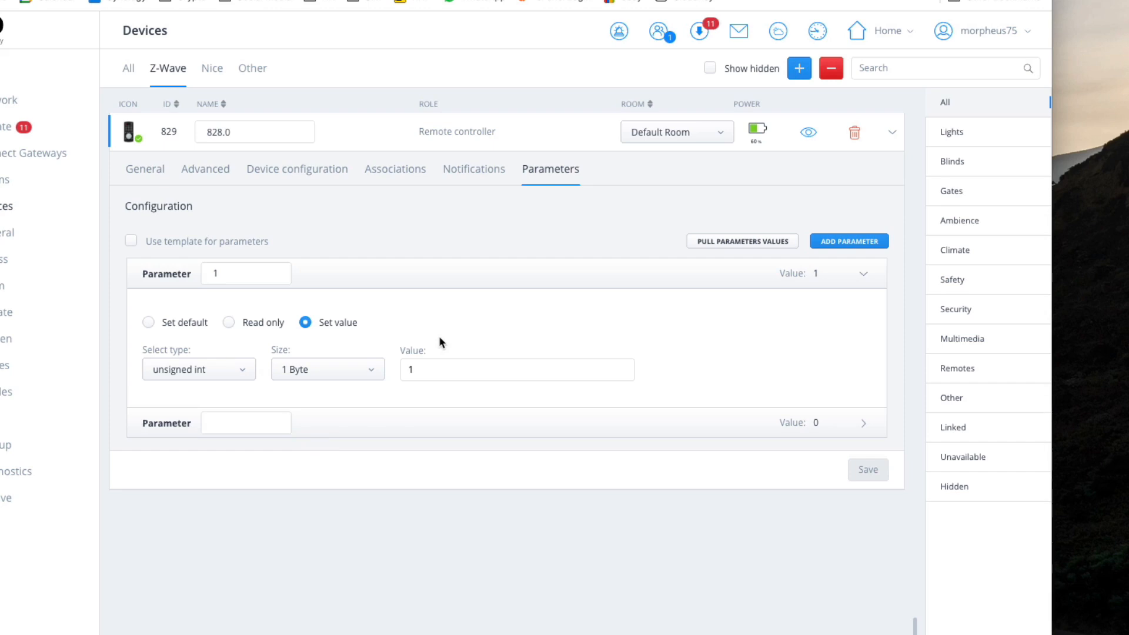
{"action": "mouse_move", "coordinate": [434, 361]}
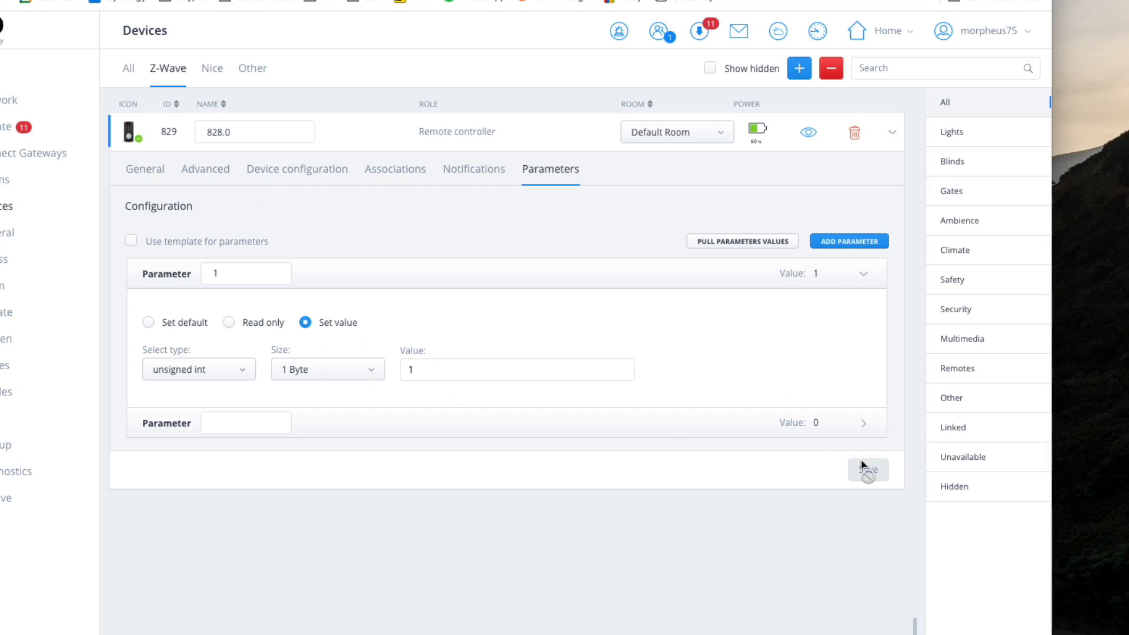
{"action": "mouse_move", "coordinate": [440, 131]}
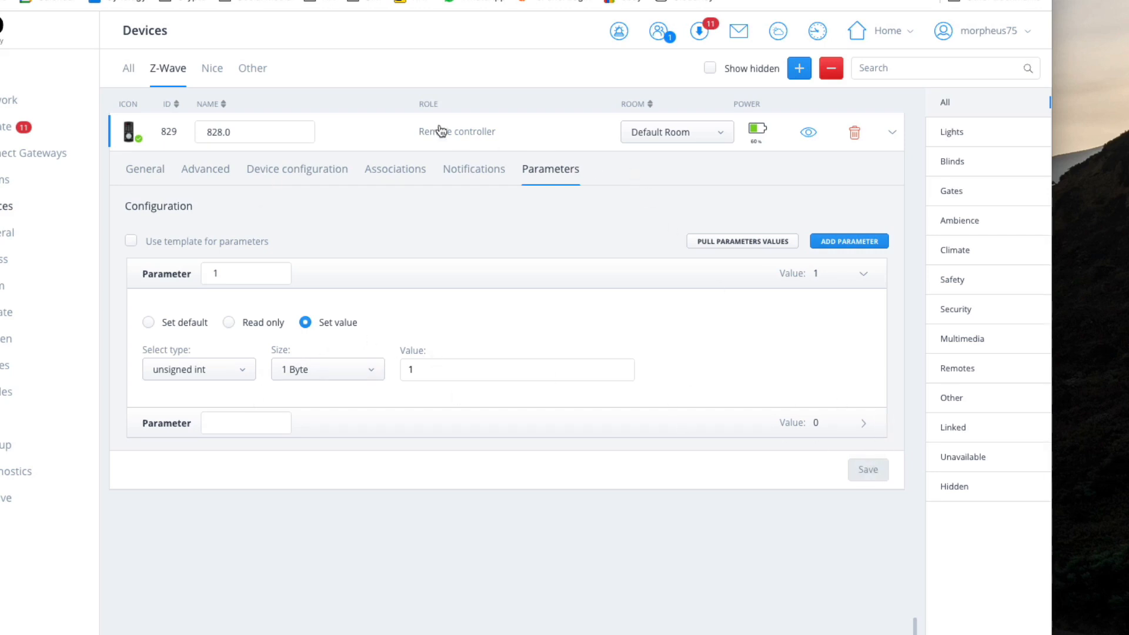
{"action": "left_click", "coordinate": [892, 132]}
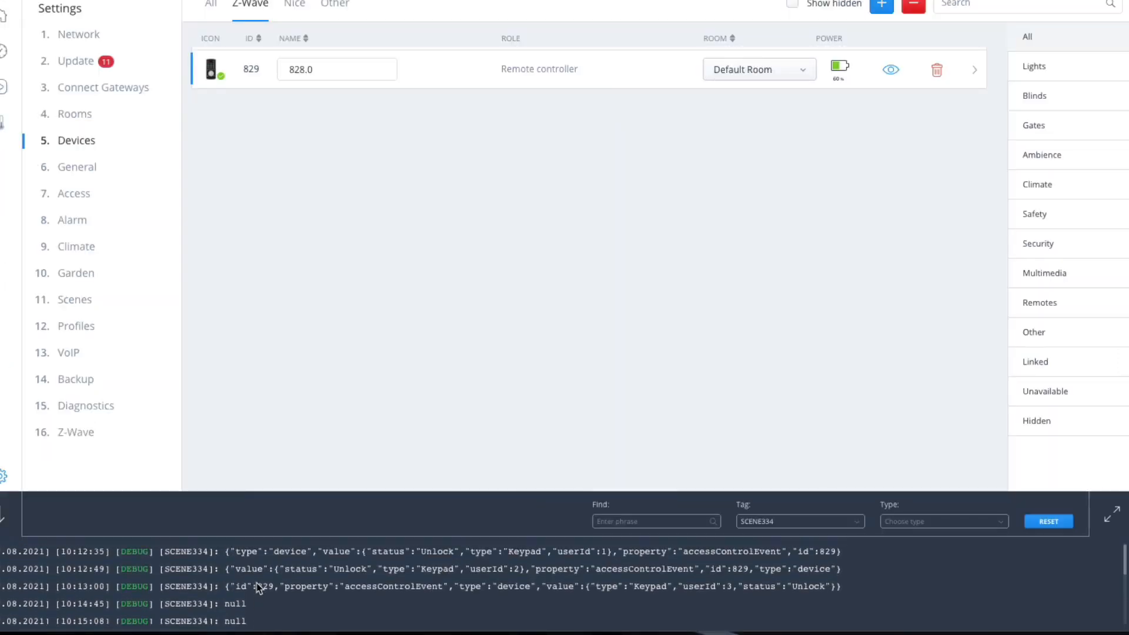
{"action": "scroll", "scroll_direction": "down", "scroll_amount": 3}
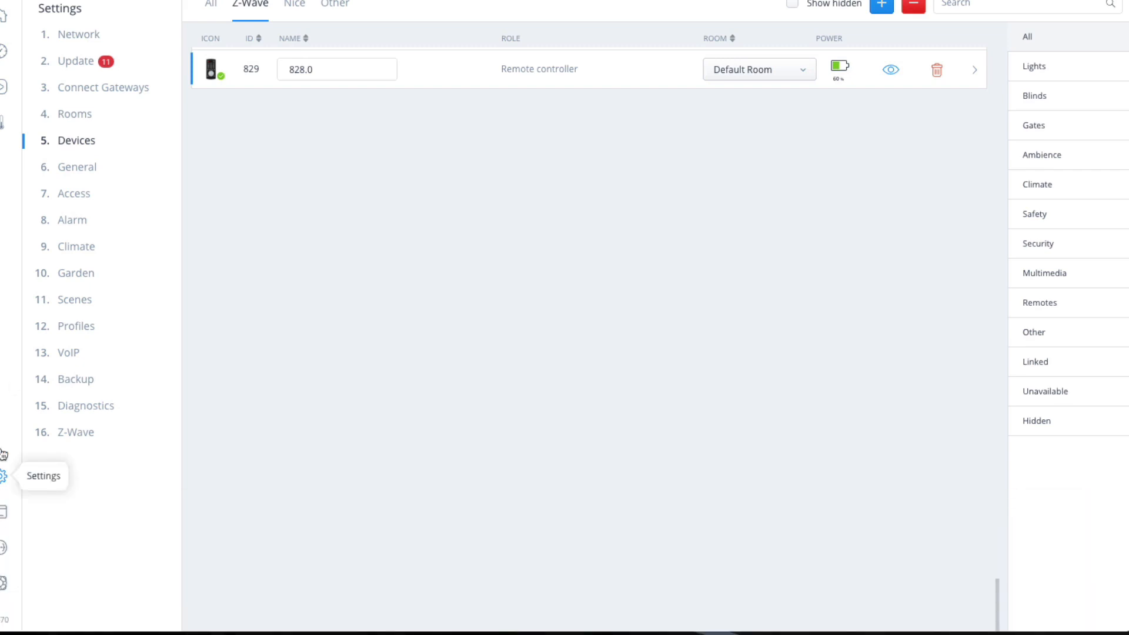
Step: Edit Lua scene 829 (ID 334), whose actions log the unlocking user via fibaro.debug
{"action": "left_click", "coordinate": [73, 300]}
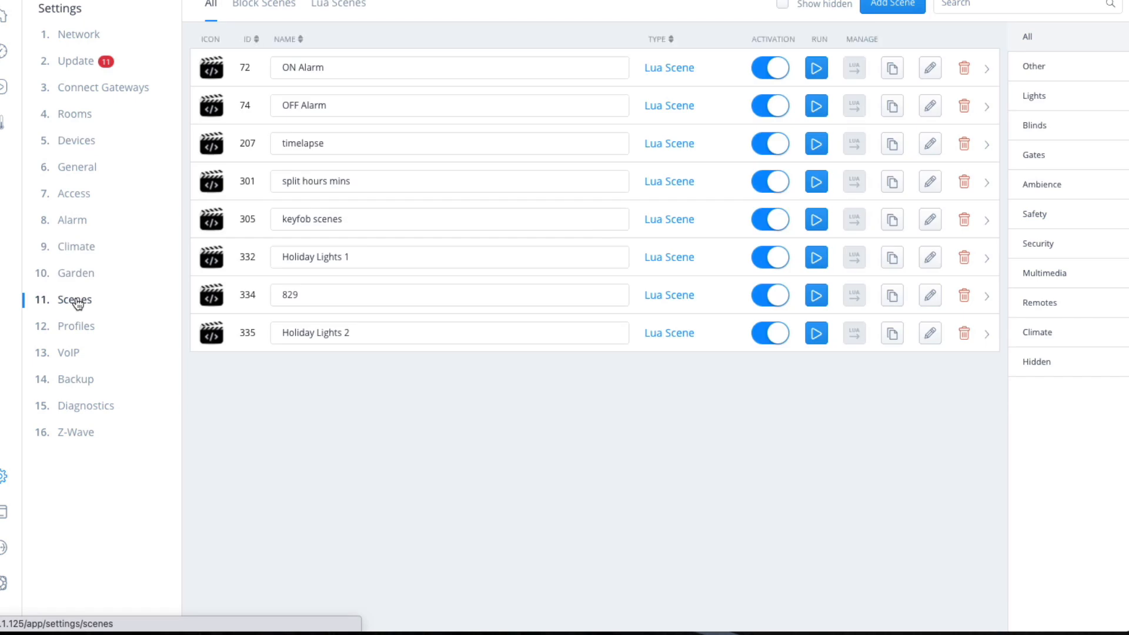
{"action": "mouse_move", "coordinate": [665, 316]}
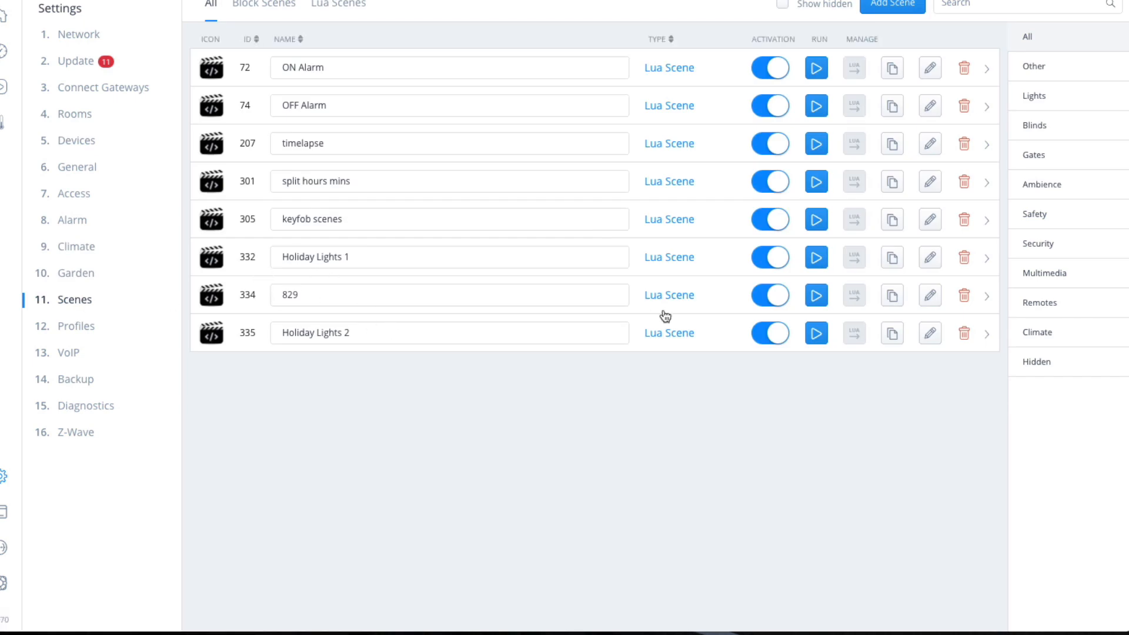
{"action": "left_click", "coordinate": [928, 295]}
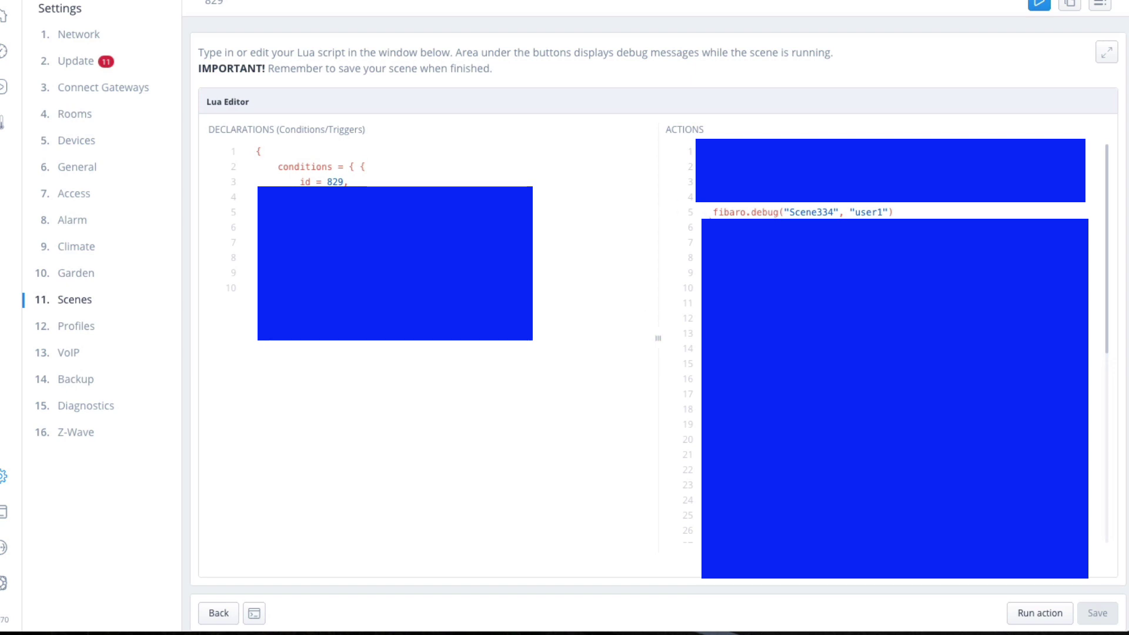
{"action": "mouse_move", "coordinate": [575, 274]}
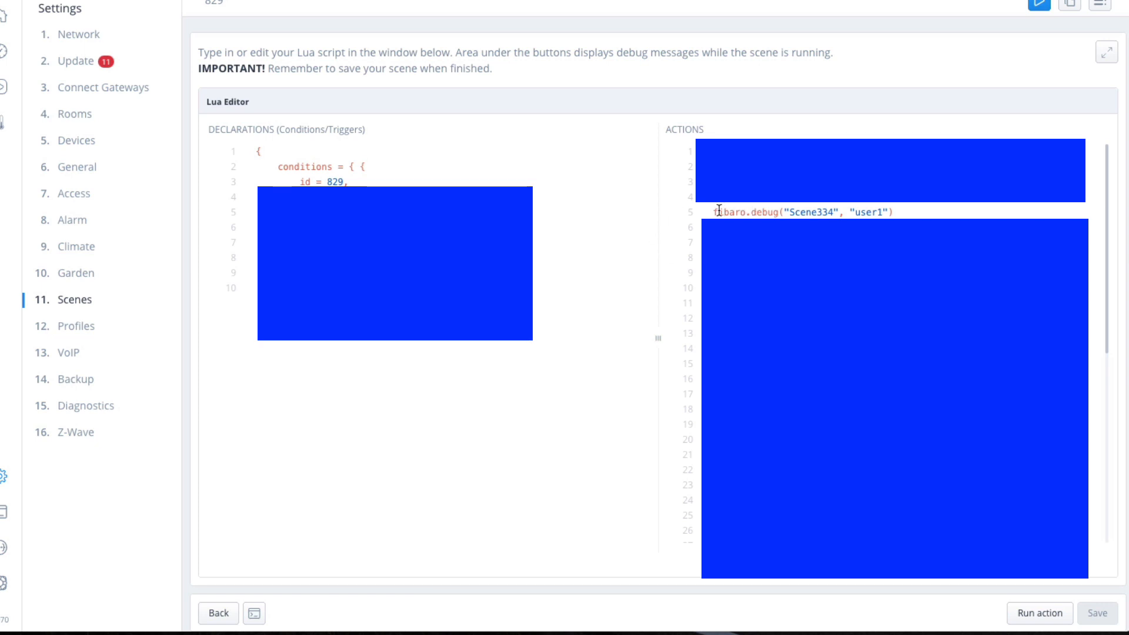
{"action": "mouse_move", "coordinate": [760, 209]}
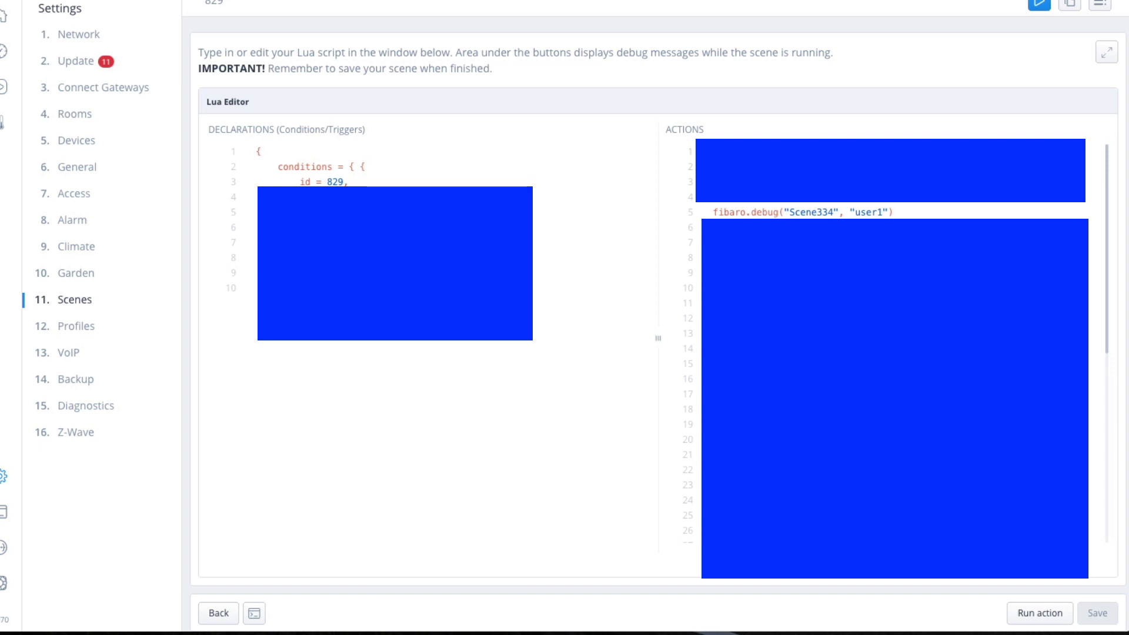
{"action": "scroll", "scroll_direction": "down", "scroll_amount": 3}
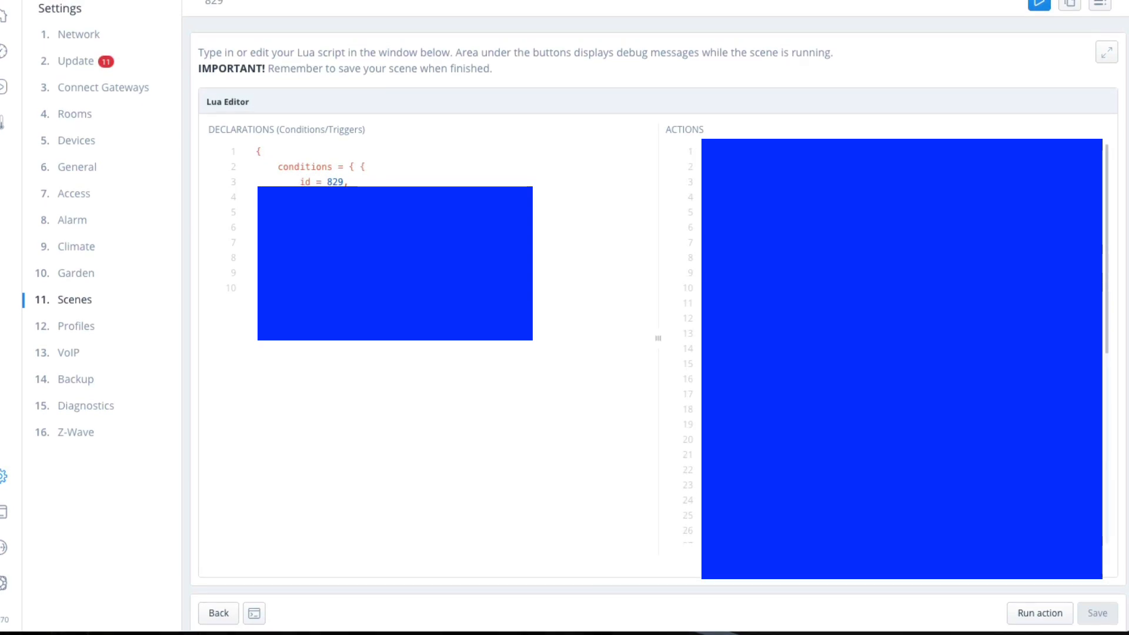
{"action": "mouse_move", "coordinate": [3, 14]}
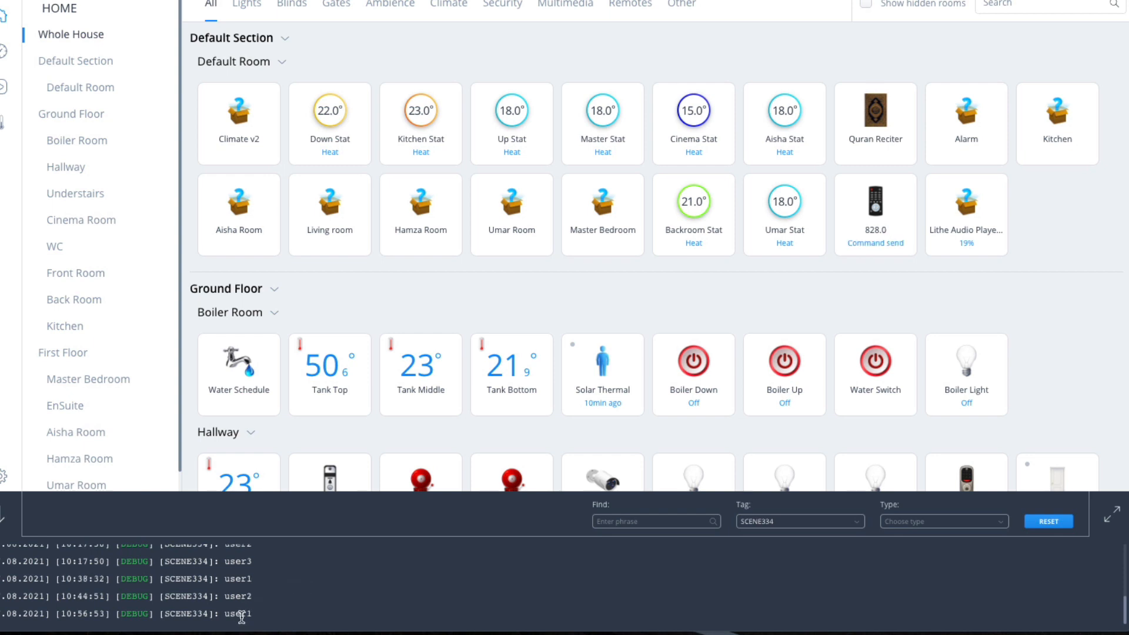
{"action": "mouse_move", "coordinate": [336, 623]}
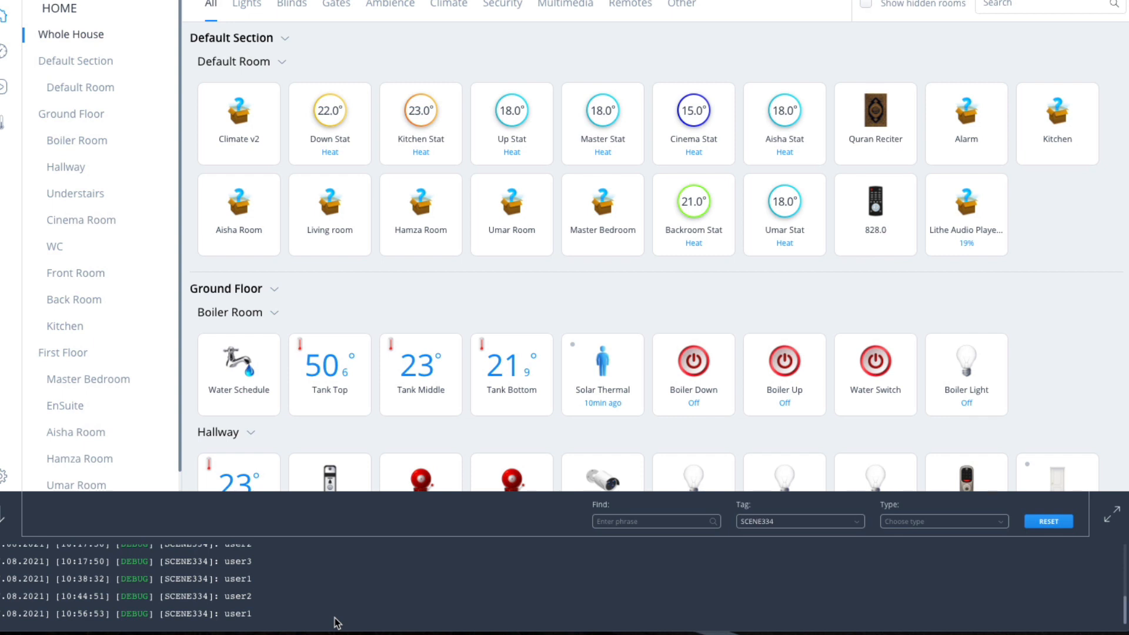
Step: Show the SCENE334 console log with the user1, user2 and user3 unlock entries
{"action": "left_click", "coordinate": [875, 200]}
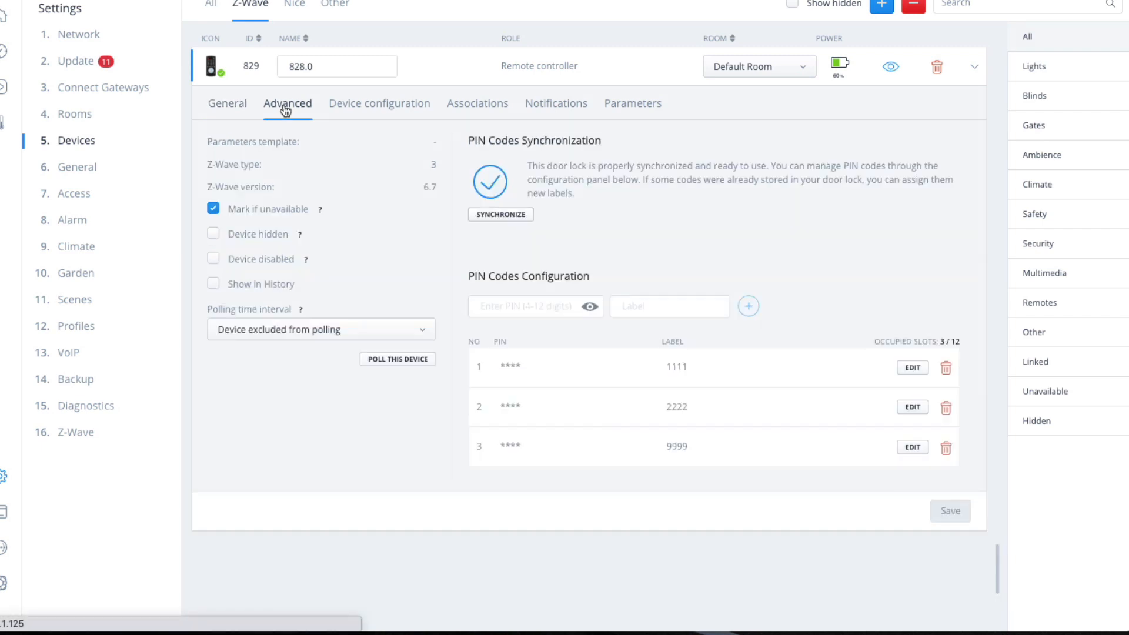
Step: Review the keypad's three synchronized PIN codes and check the latest unlock log entries
{"action": "scroll", "scroll_direction": "down", "scroll_amount": 3}
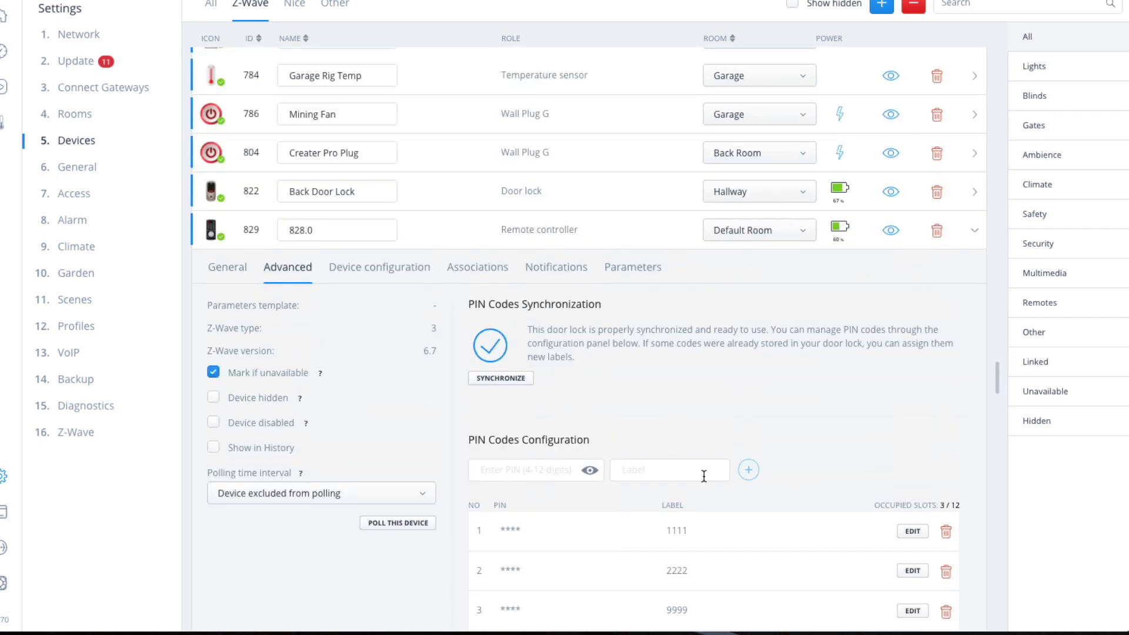
{"action": "scroll", "scroll_direction": "down", "scroll_amount": 3}
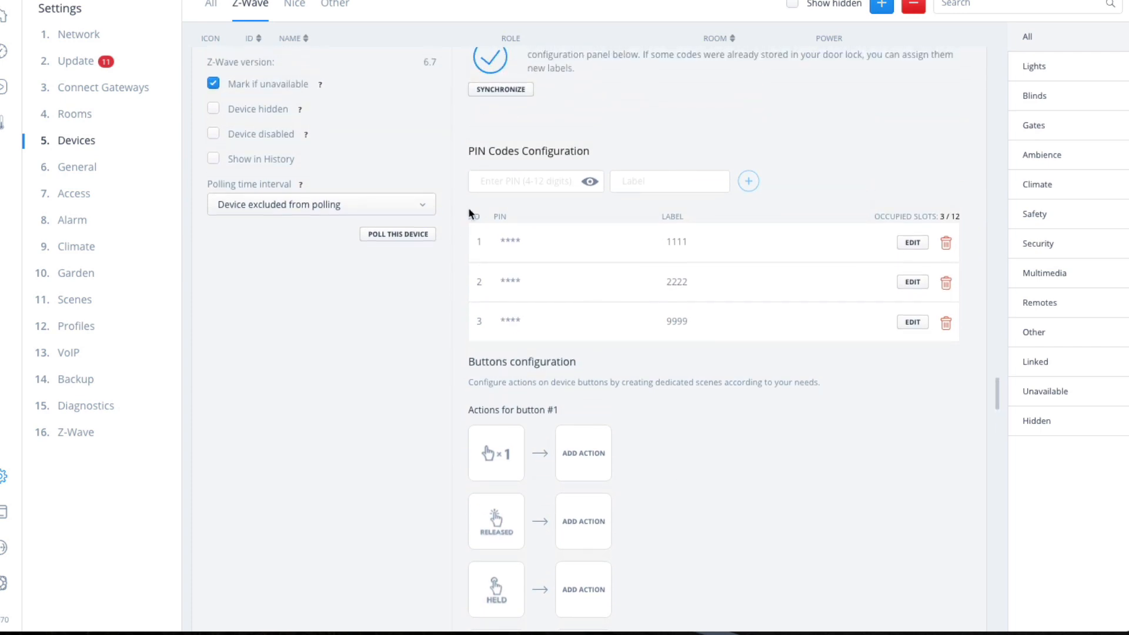
{"action": "mouse_move", "coordinate": [869, 227]}
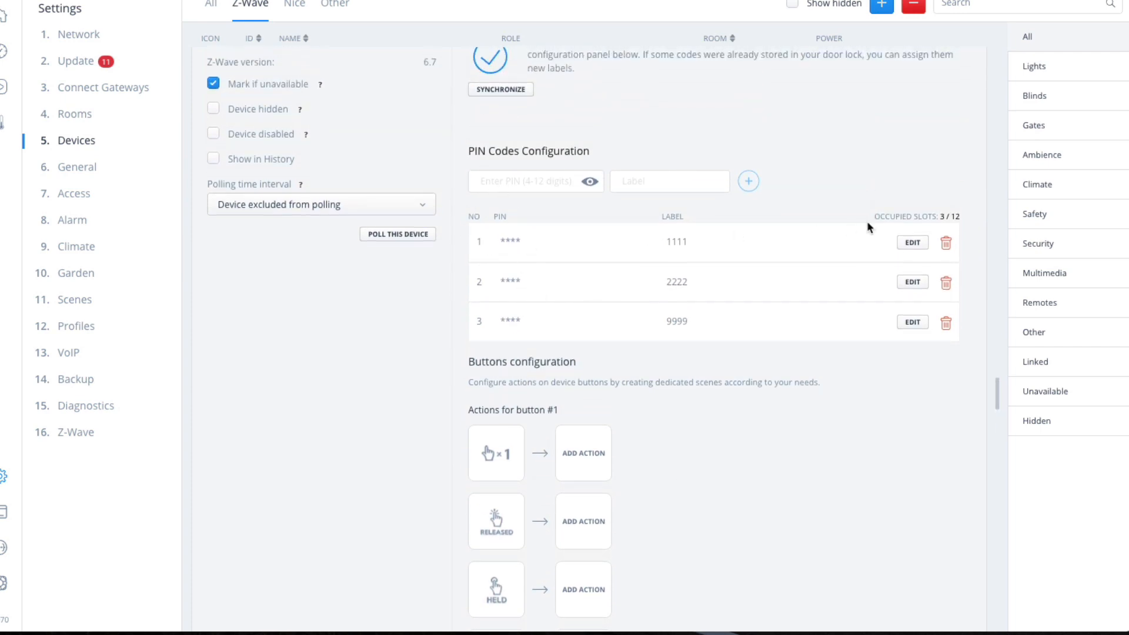
{"action": "mouse_move", "coordinate": [681, 242]}
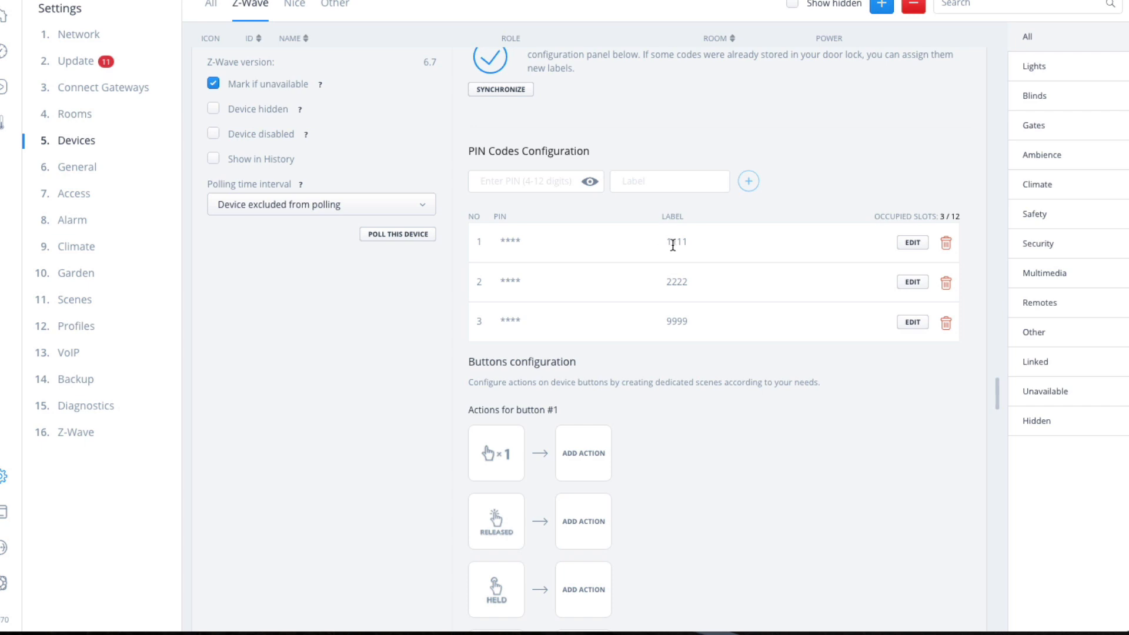
{"action": "mouse_move", "coordinate": [680, 313]}
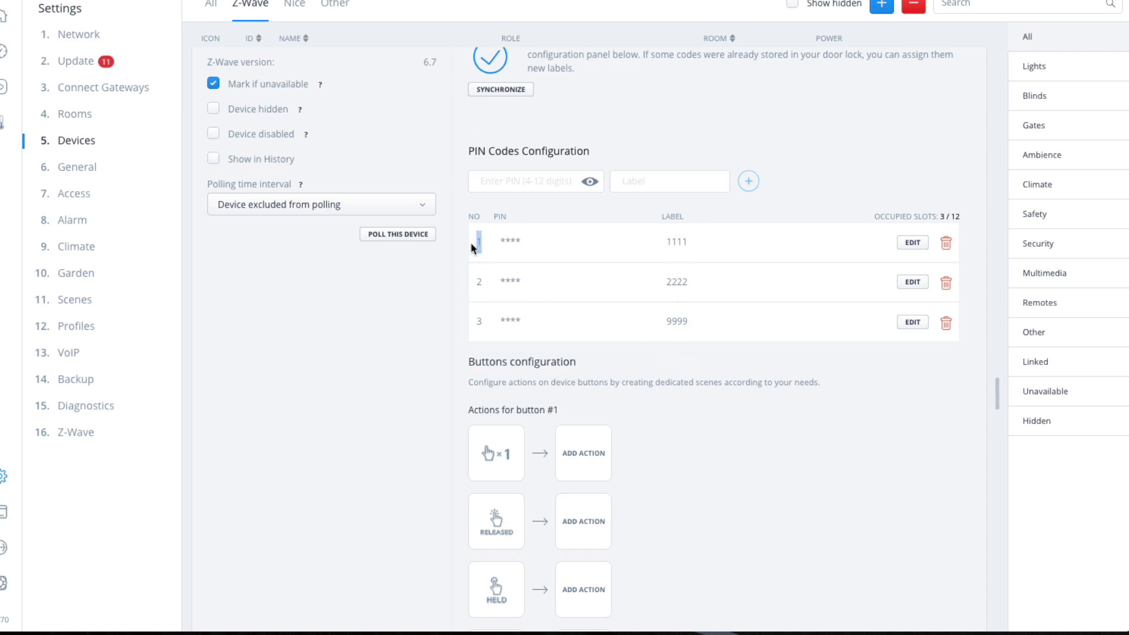
{"action": "mouse_move", "coordinate": [675, 254]}
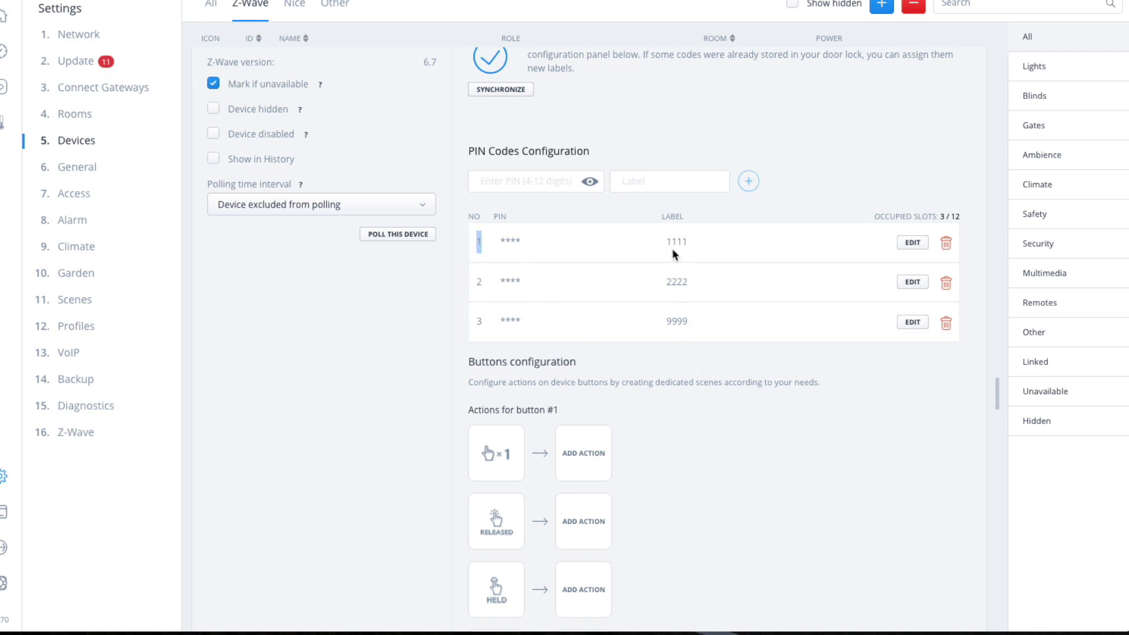
{"action": "mouse_move", "coordinate": [493, 289]}
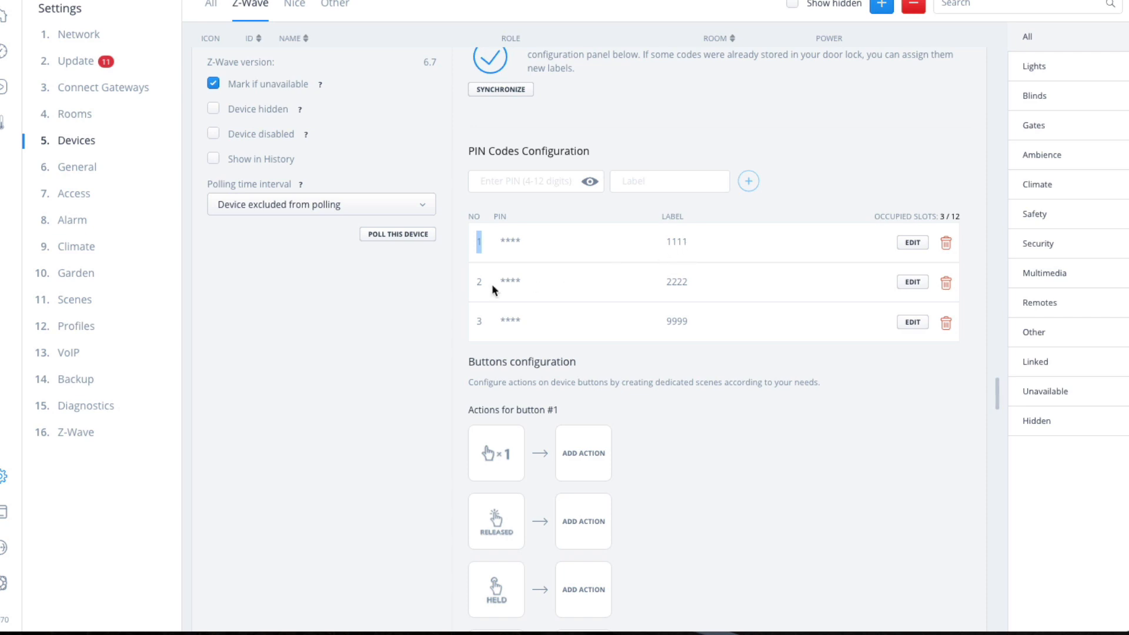
{"action": "mouse_move", "coordinate": [695, 296]}
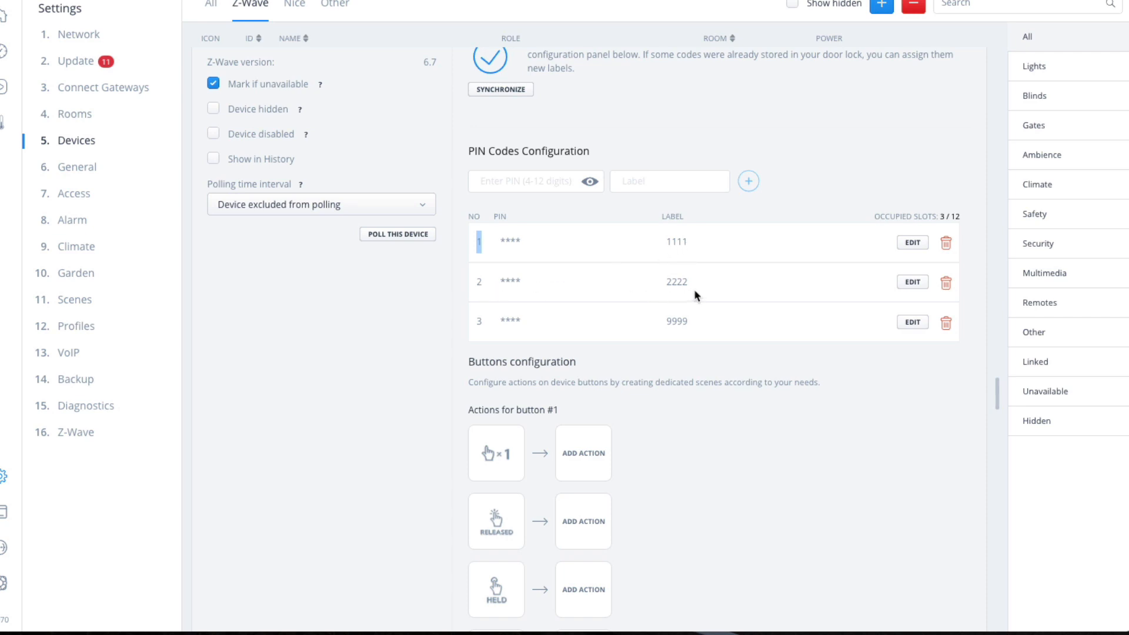
{"action": "mouse_move", "coordinate": [7, 512]}
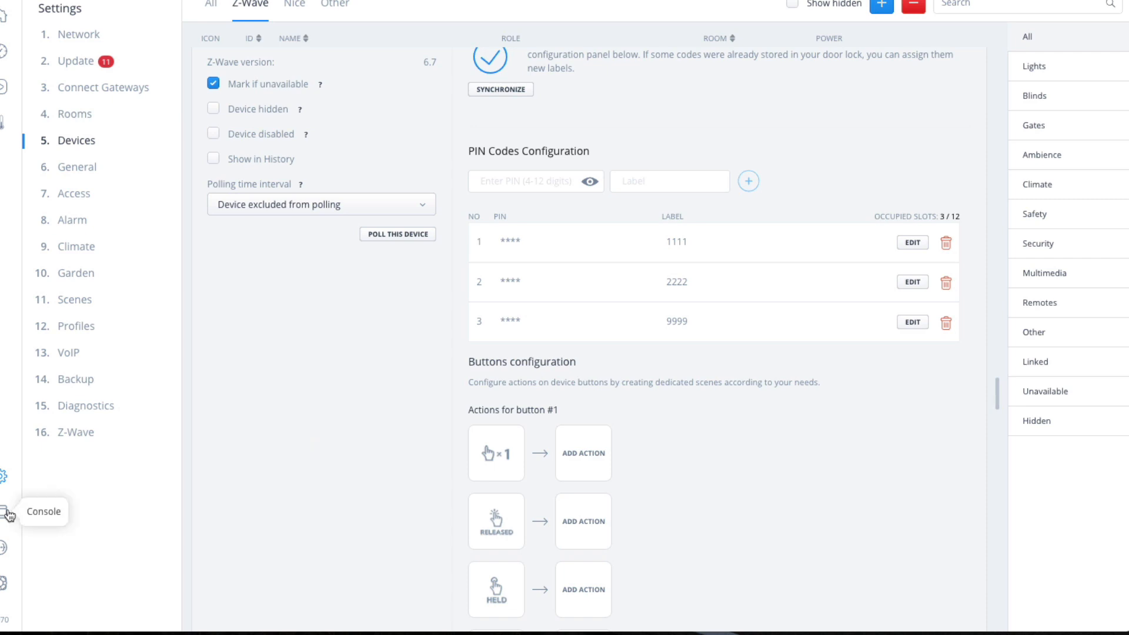
{"action": "left_click", "coordinate": [7, 513]}
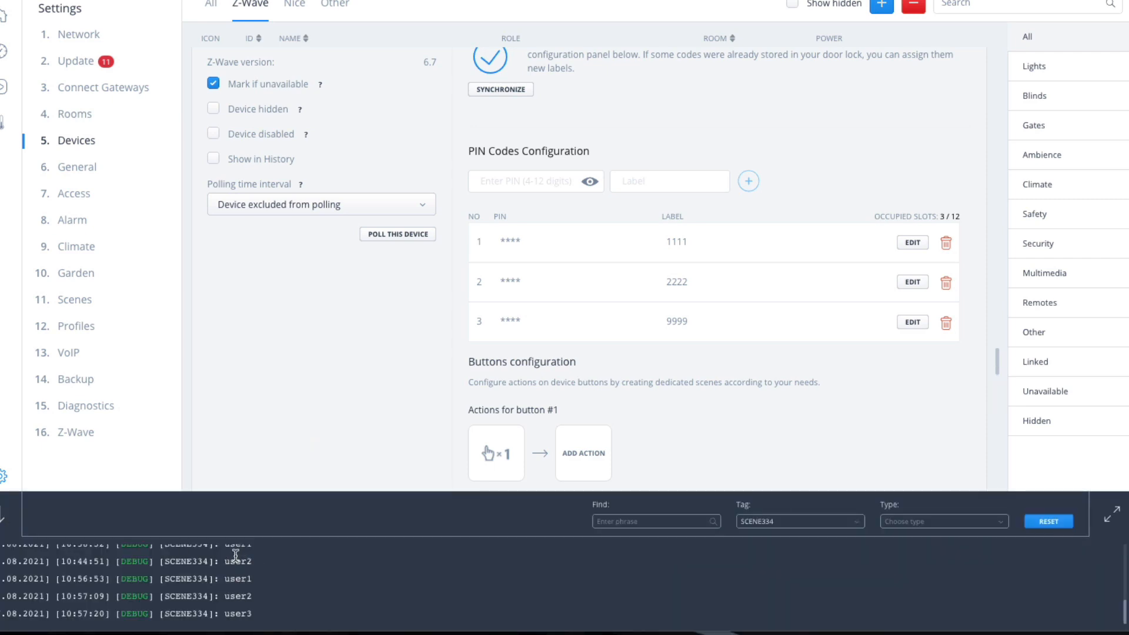
{"action": "mouse_move", "coordinate": [64, 537]}
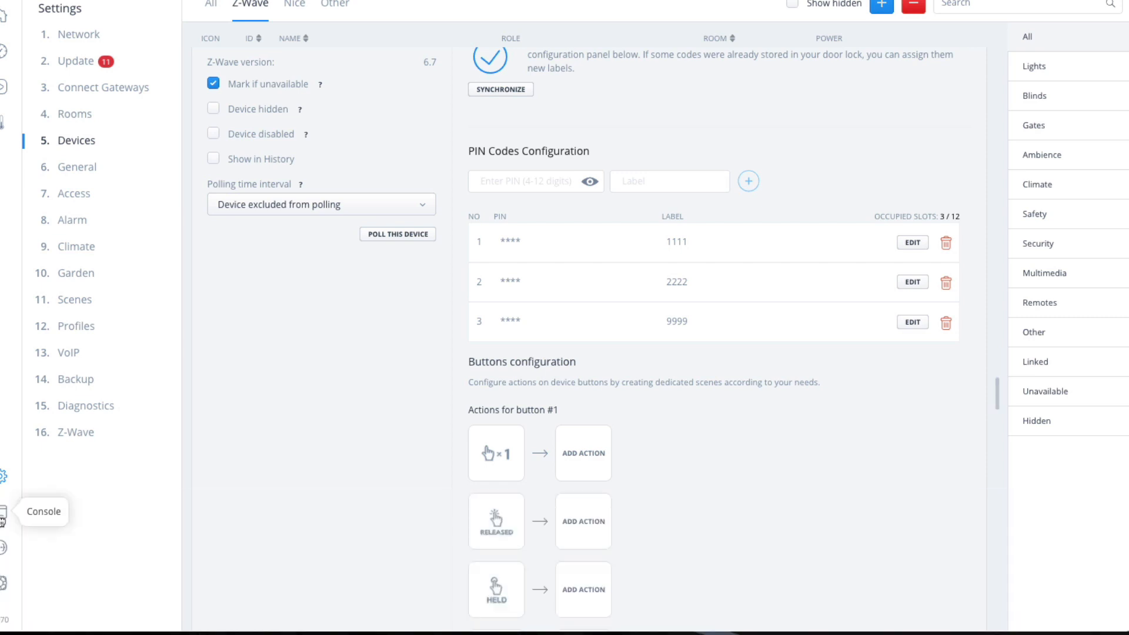
{"action": "mouse_move", "coordinate": [483, 249]}
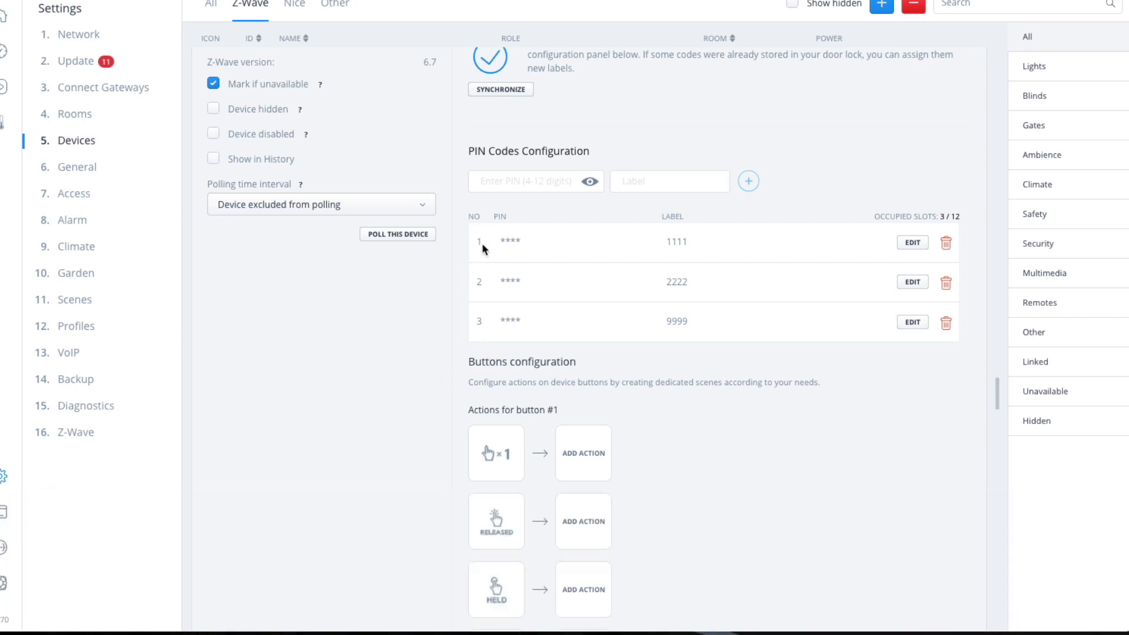
{"action": "mouse_move", "coordinate": [477, 238]}
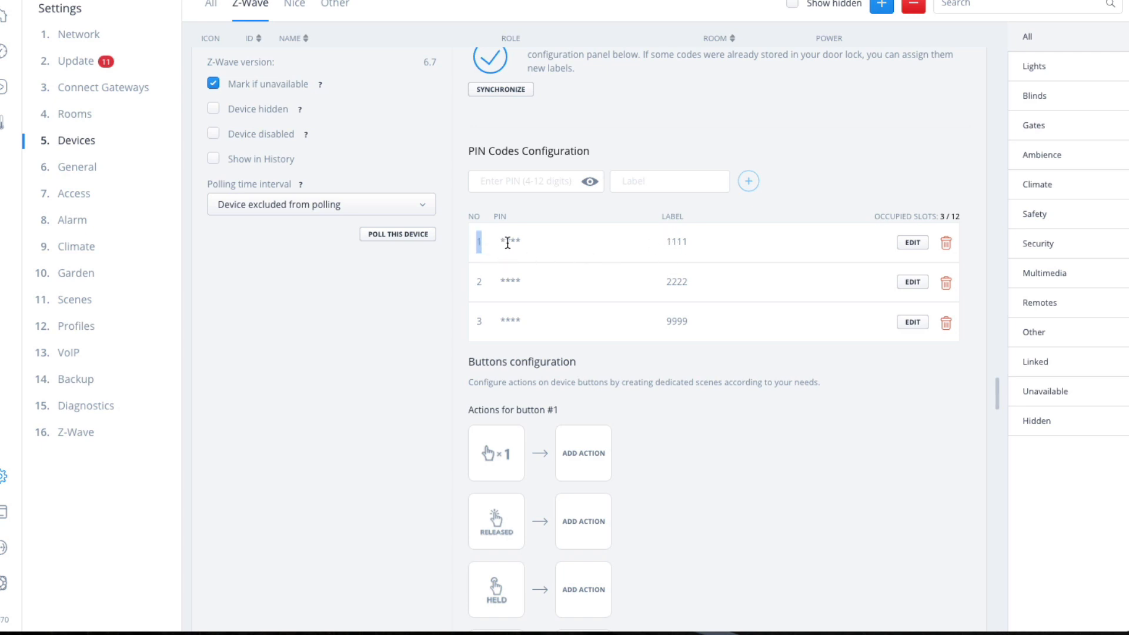
{"action": "mouse_move", "coordinate": [433, 282]}
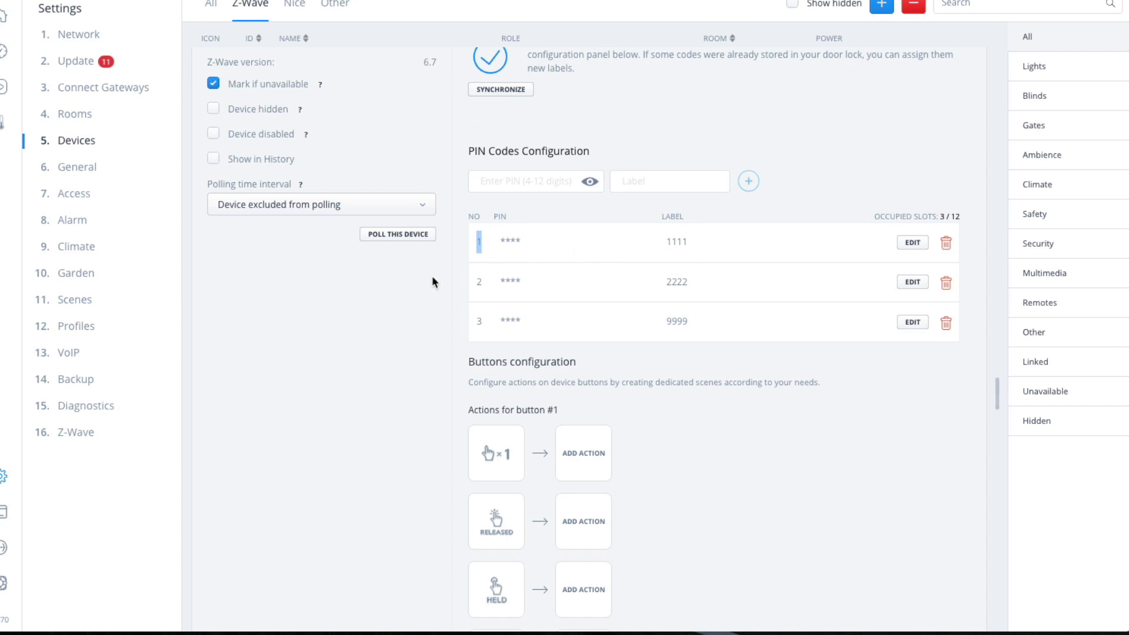
{"action": "mouse_move", "coordinate": [654, 288]}
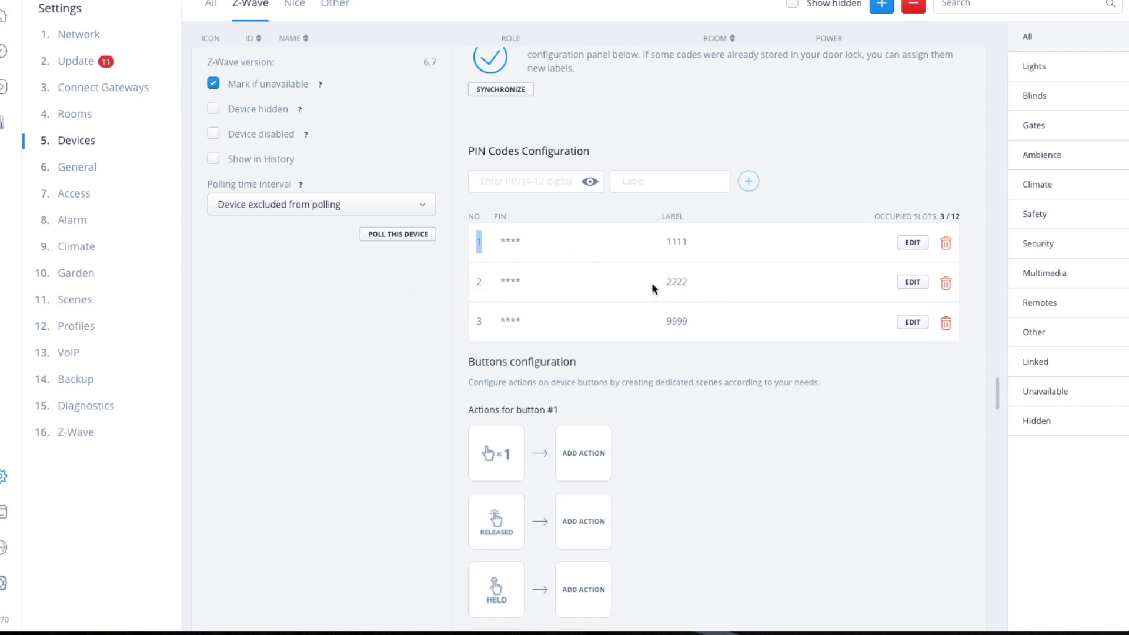
{"action": "mouse_move", "coordinate": [678, 227]}
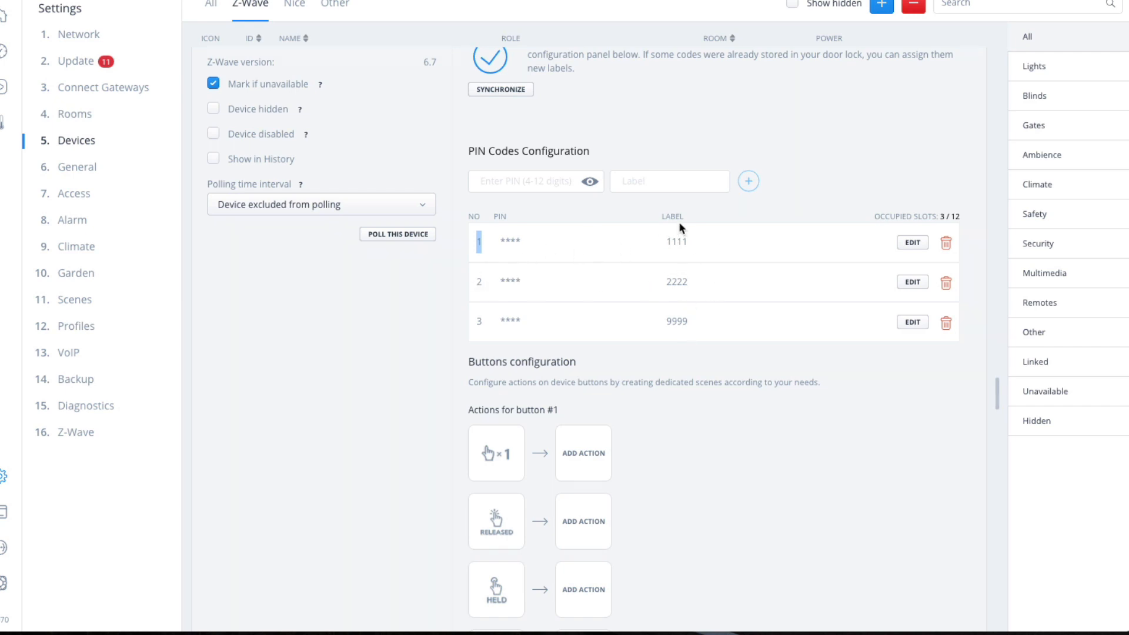
{"action": "left_click", "coordinate": [529, 181]}
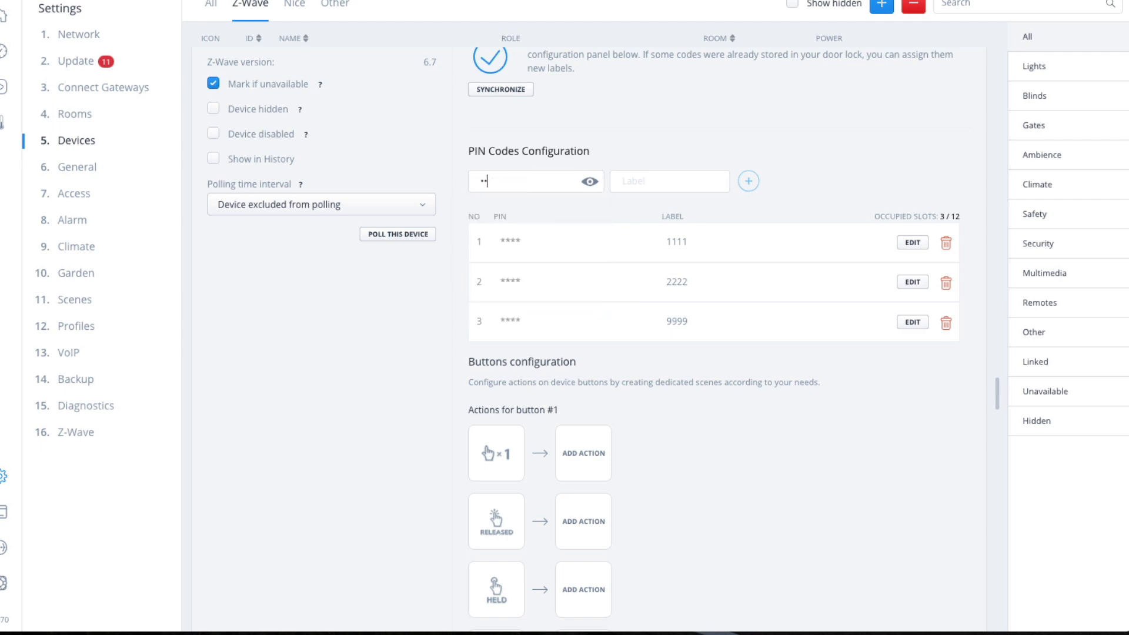
{"action": "left_click", "coordinate": [668, 181]}
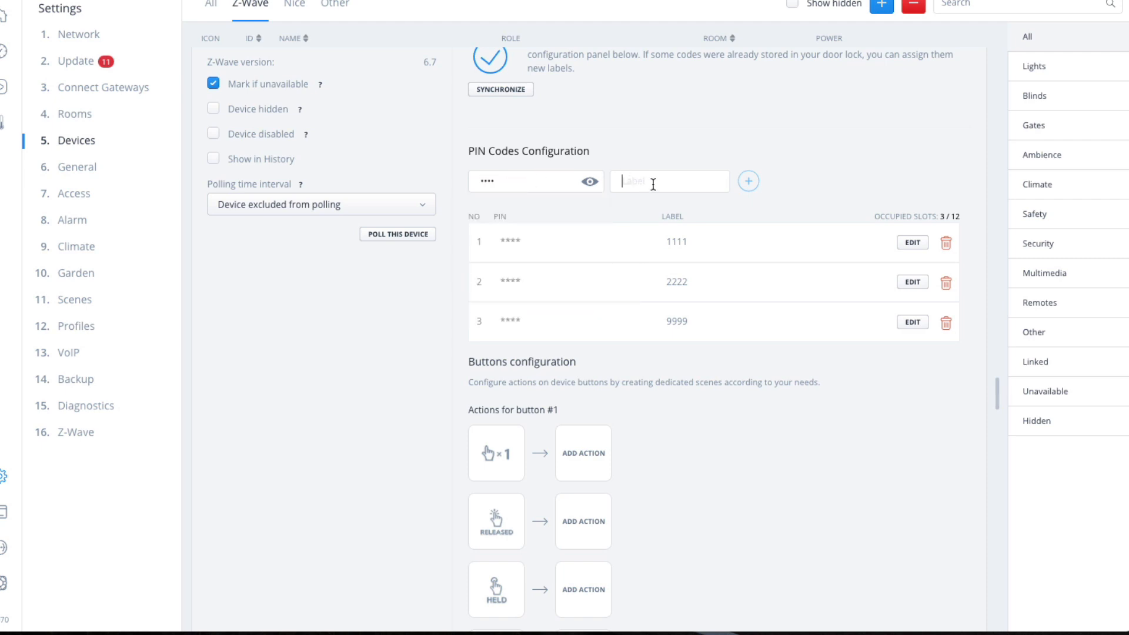
{"action": "mouse_move", "coordinate": [650, 433]}
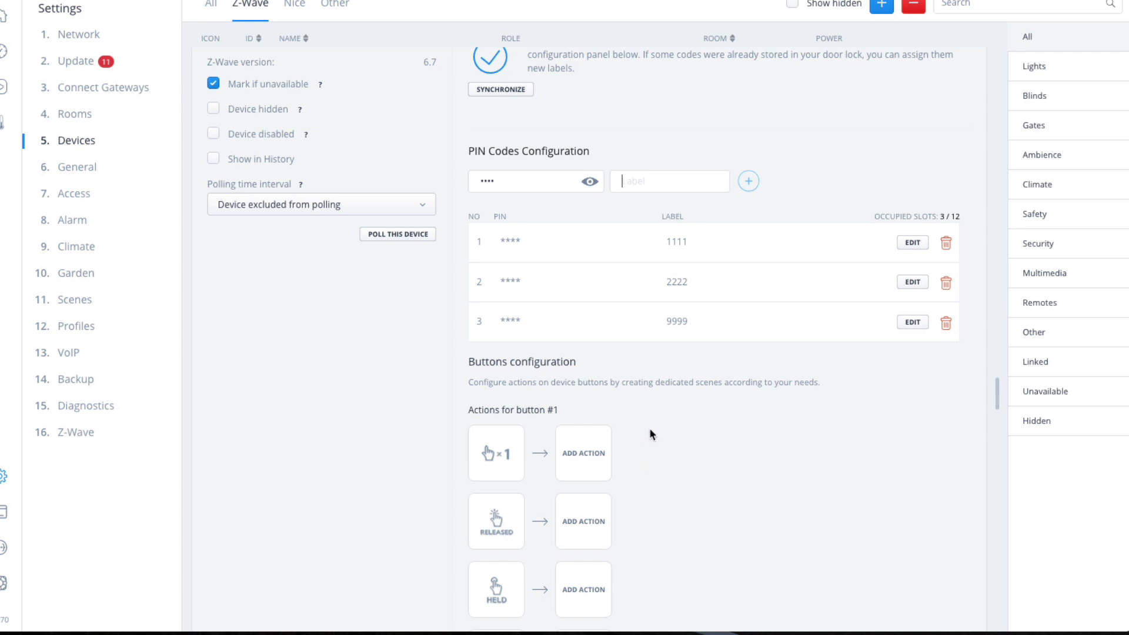
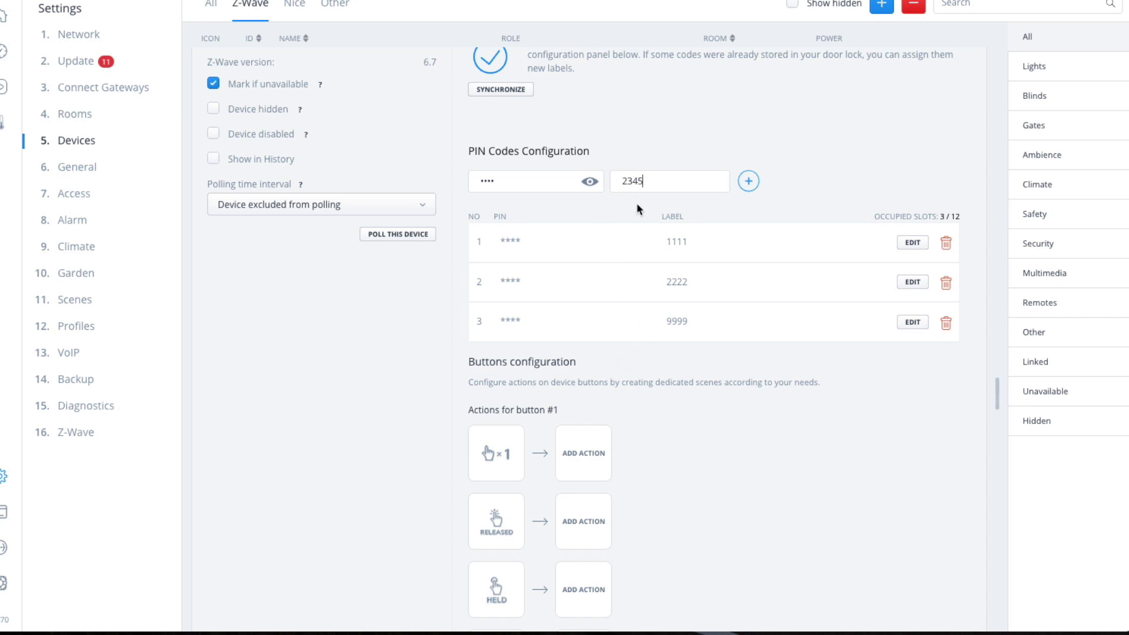
{"action": "mouse_move", "coordinate": [589, 181]}
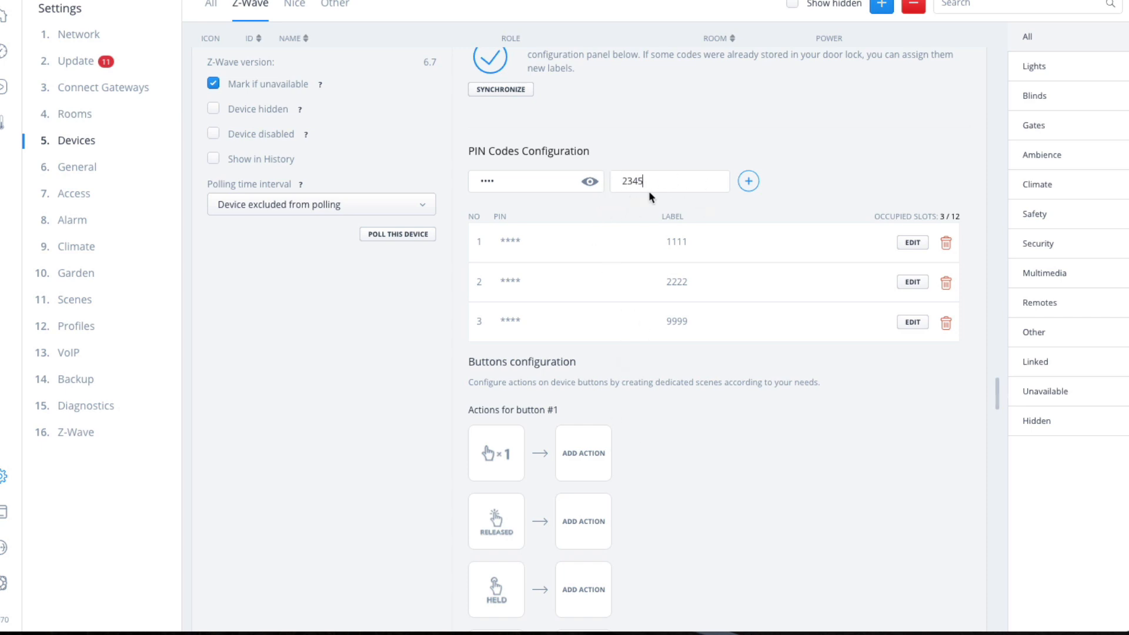
{"action": "mouse_move", "coordinate": [633, 199]}
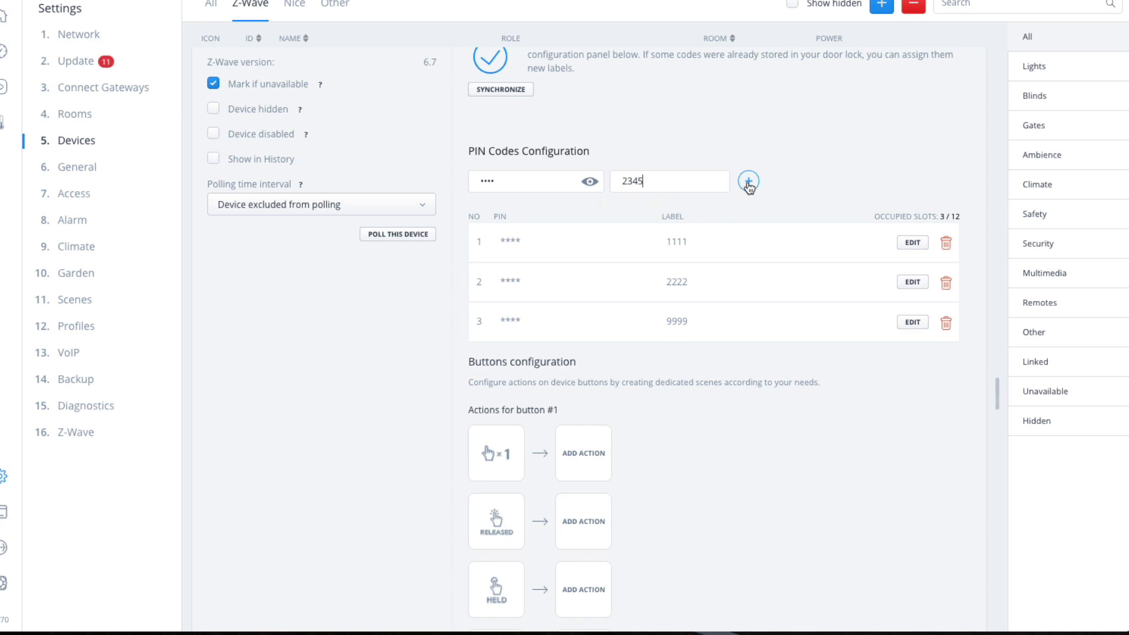
{"action": "left_click", "coordinate": [747, 181]}
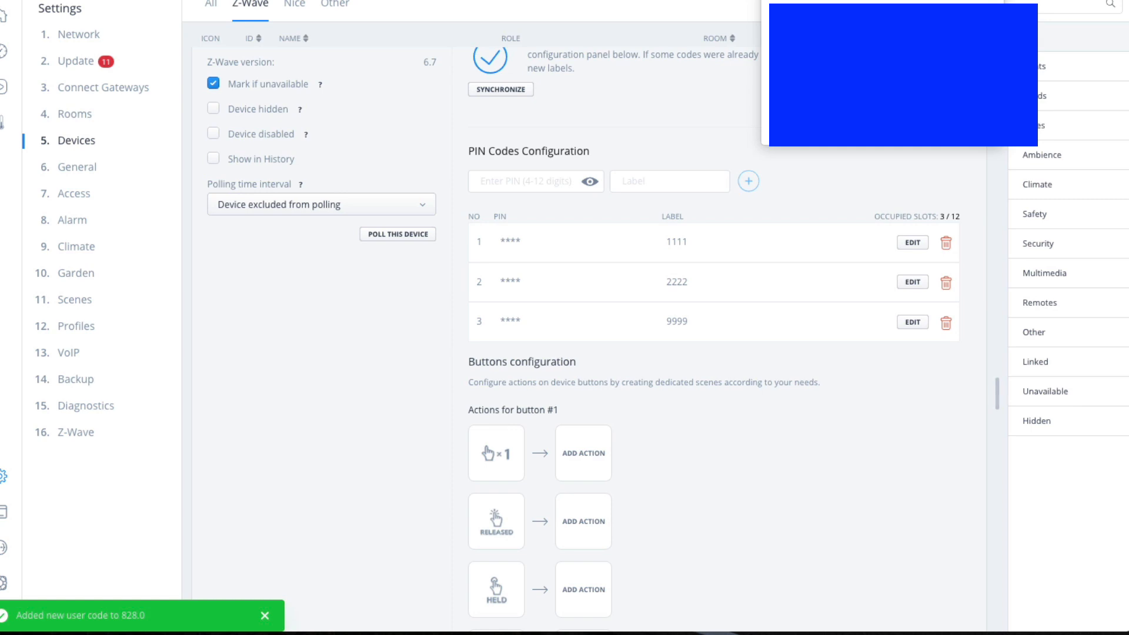
{"action": "left_click", "coordinate": [747, 181]}
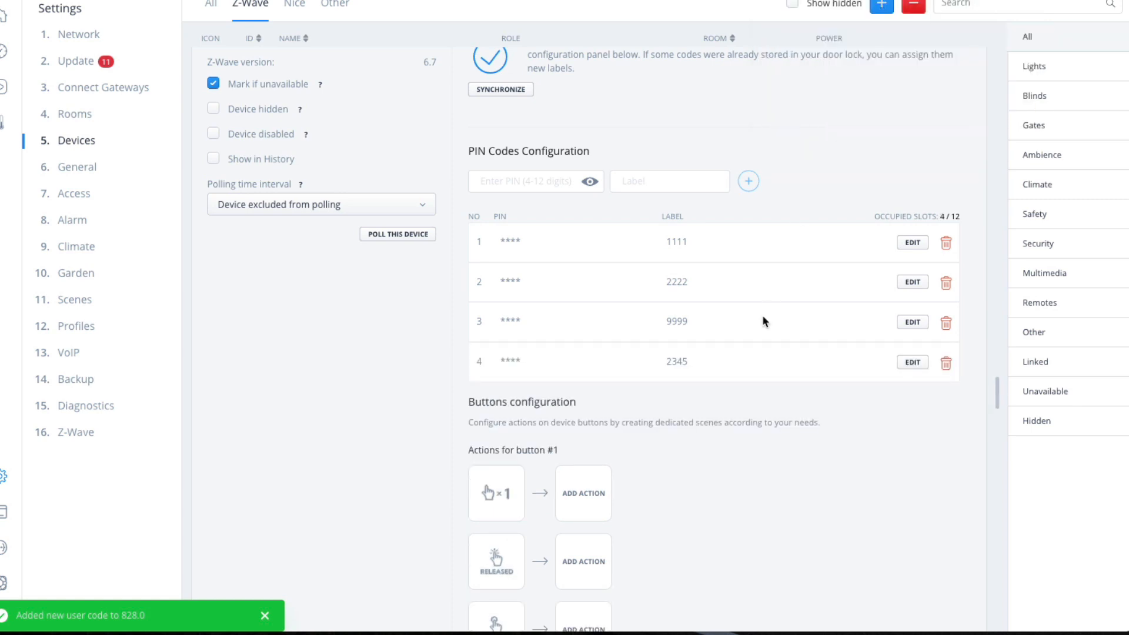
{"action": "scroll", "scroll_direction": "up", "scroll_amount": 3}
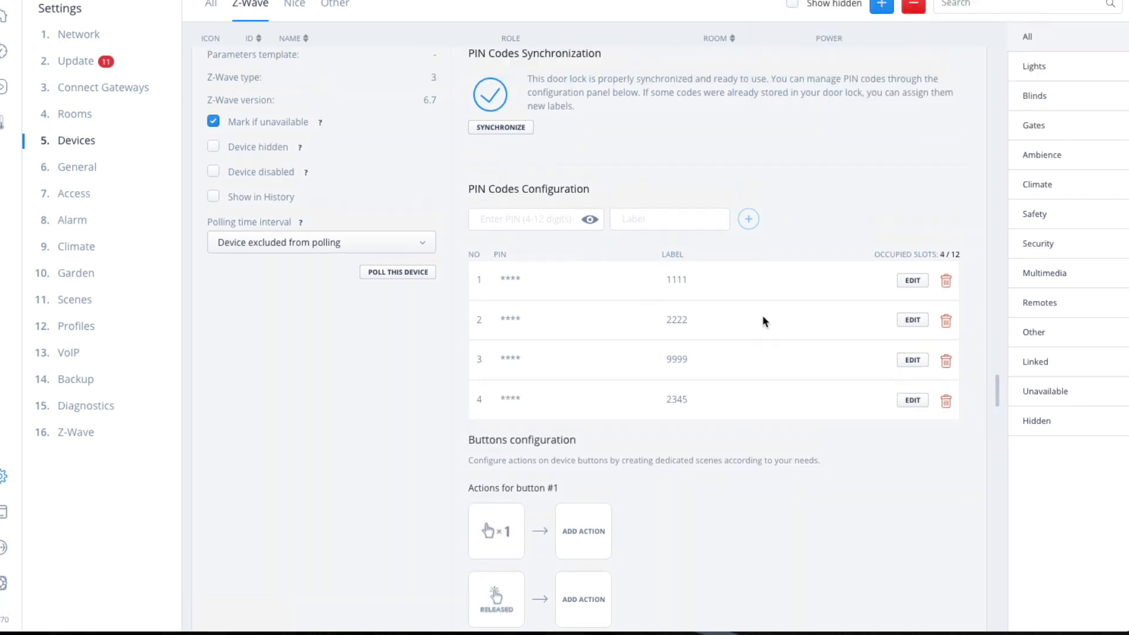
{"action": "scroll", "scroll_direction": "up", "scroll_amount": 3}
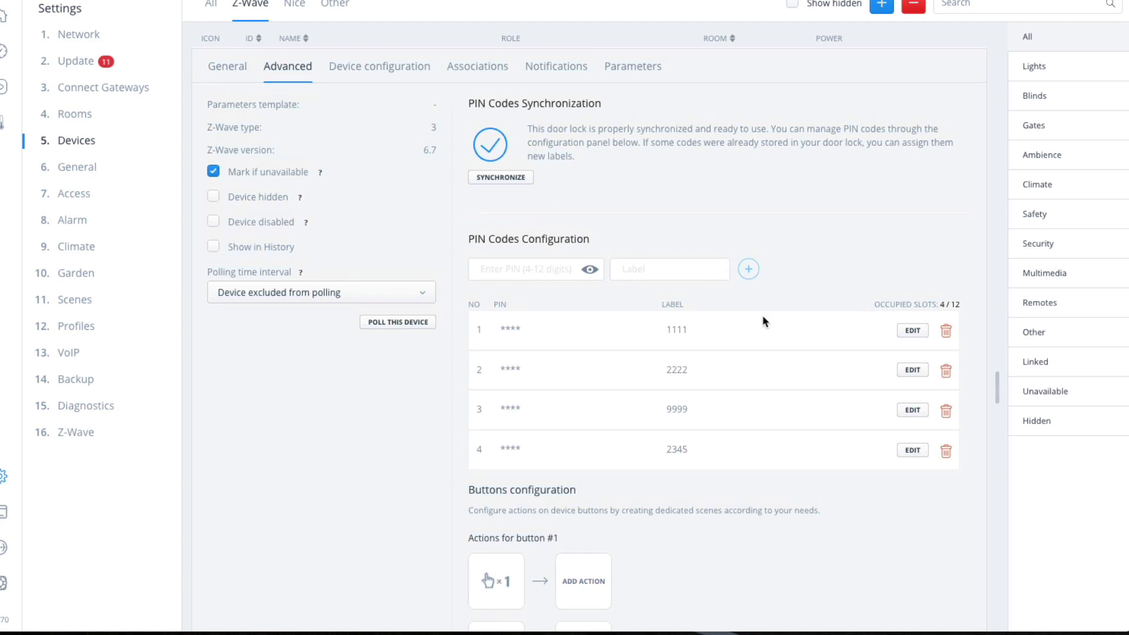
{"action": "mouse_move", "coordinate": [6, 511]}
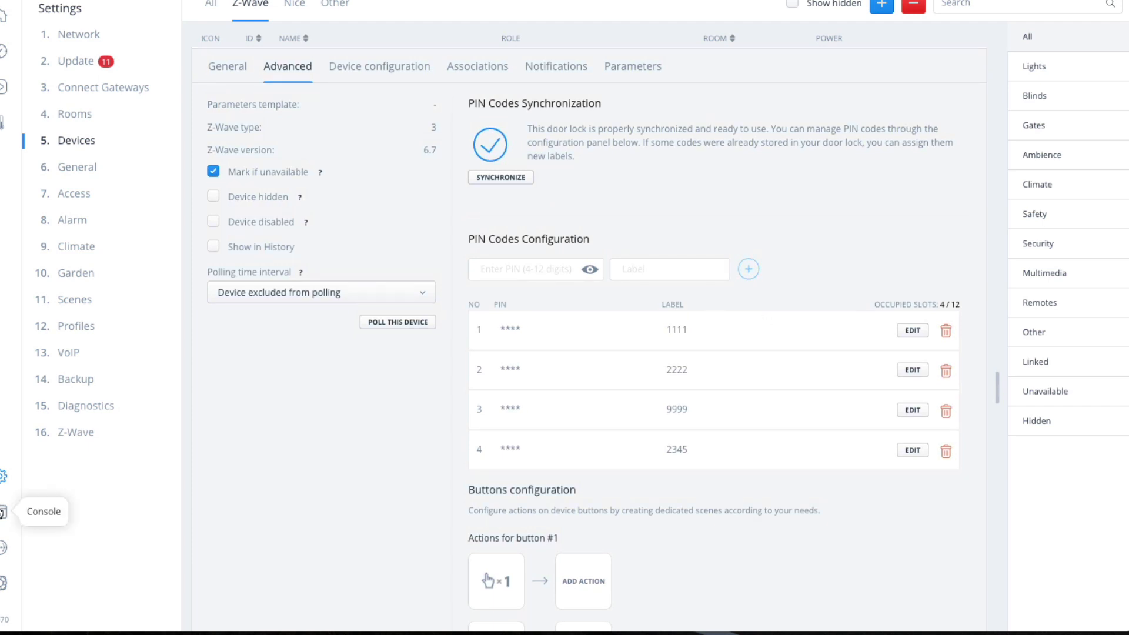
Step: Show the console logging SCENE334 unlocks for user1 through user4
{"action": "left_click", "coordinate": [44, 511]}
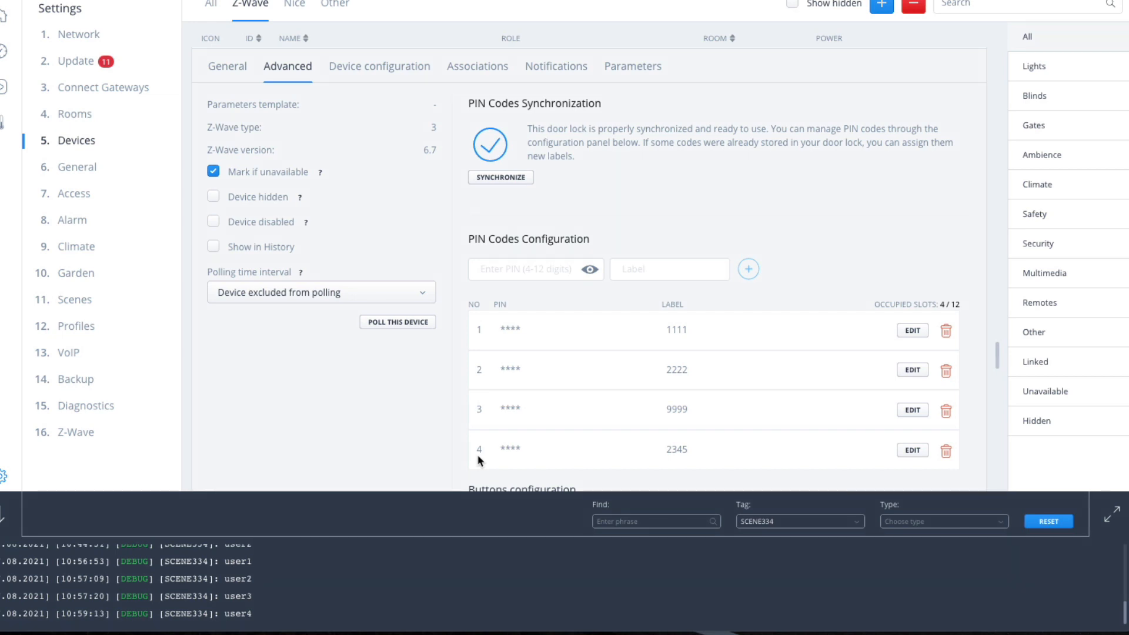
{"action": "mouse_move", "coordinate": [245, 618]}
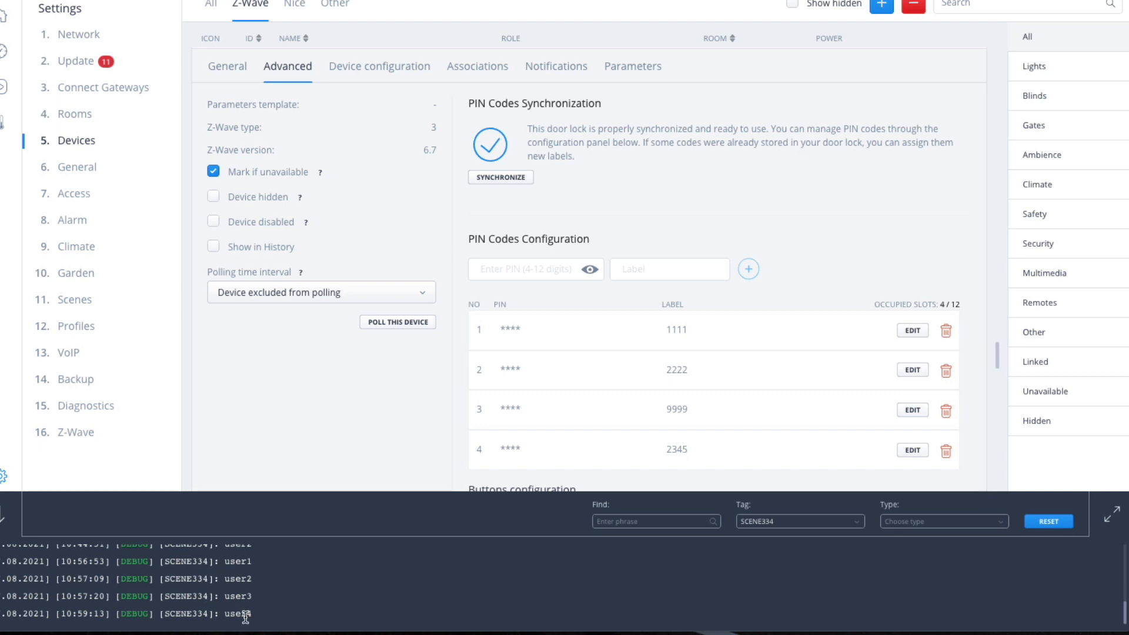
{"action": "mouse_move", "coordinate": [504, 202]}
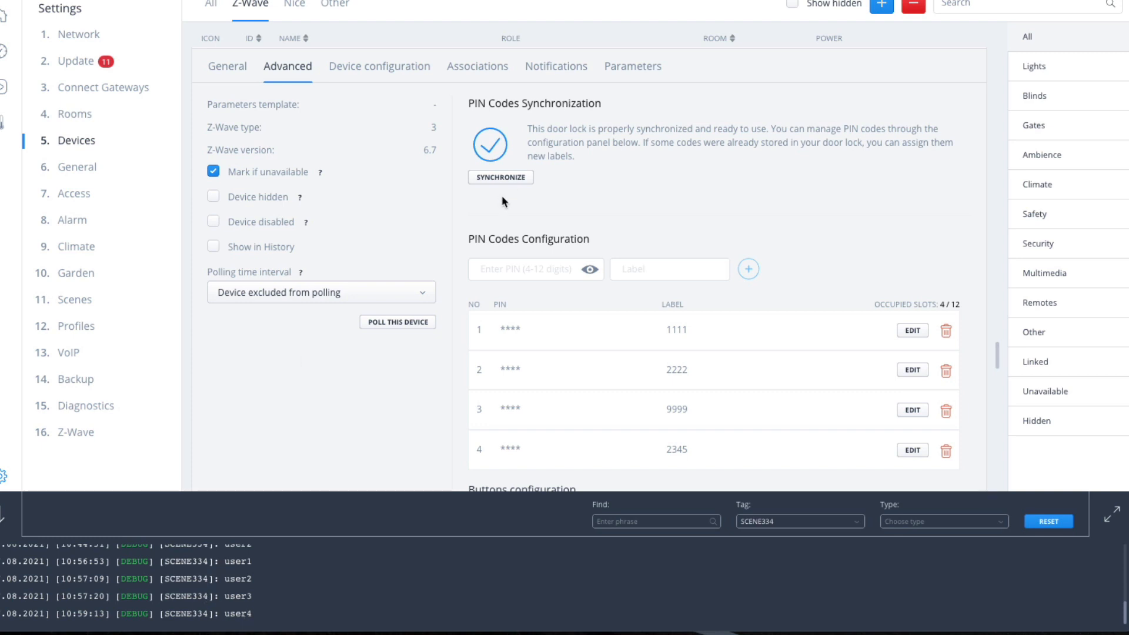
{"action": "mouse_move", "coordinate": [500, 182]}
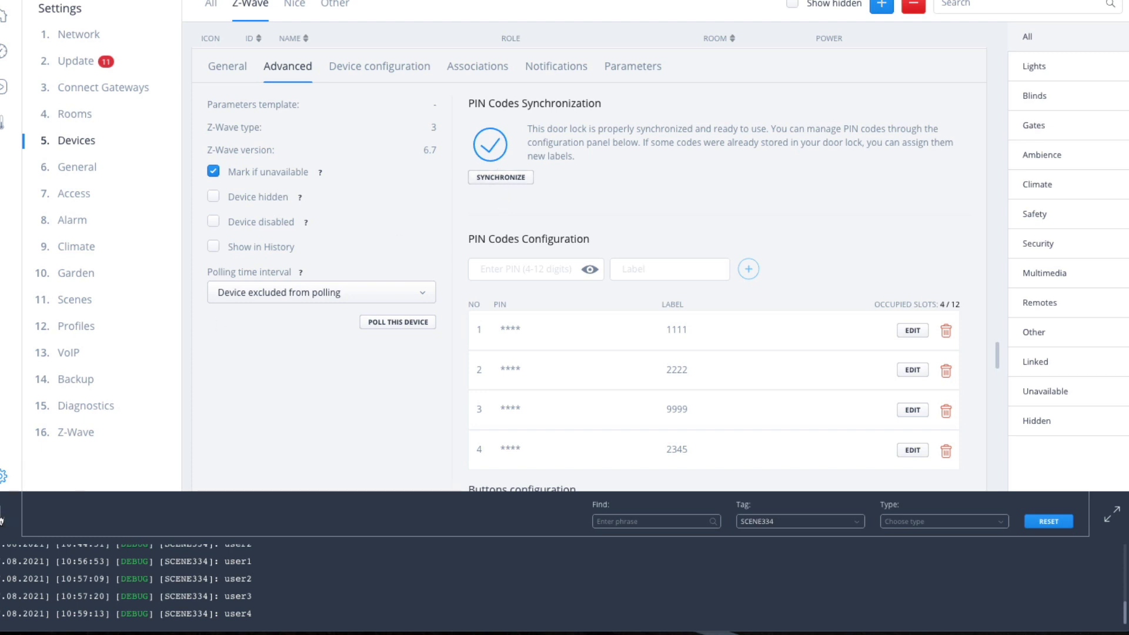
Step: Synchronize the four PIN codes with the keypad until it reports properly synchronized
{"action": "left_click", "coordinate": [500, 178]}
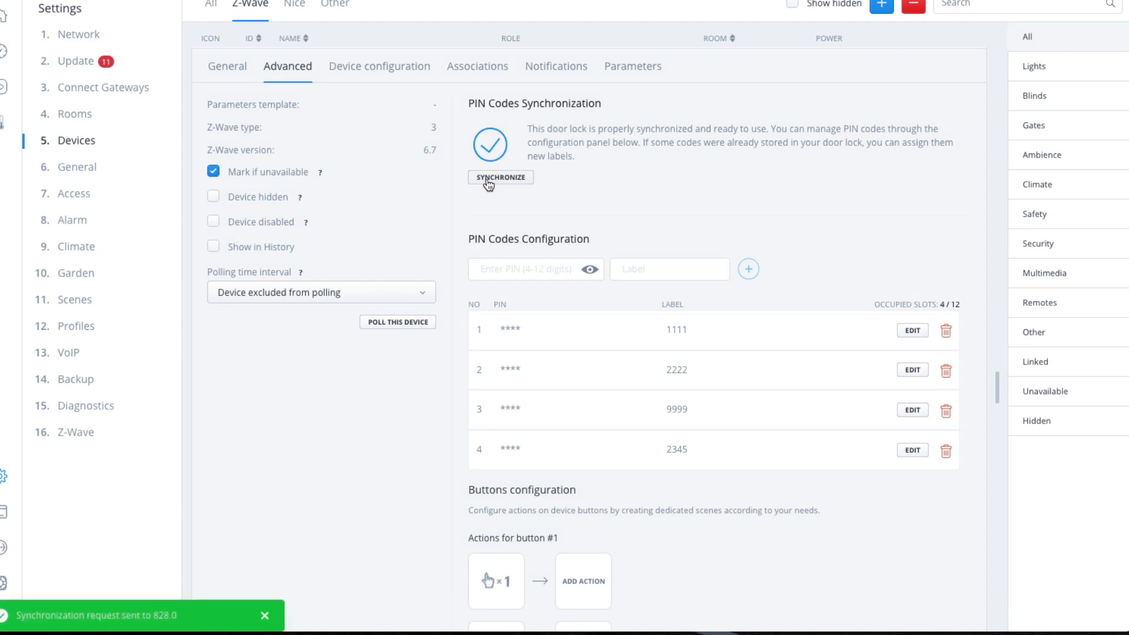
{"action": "left_click", "coordinate": [501, 177]}
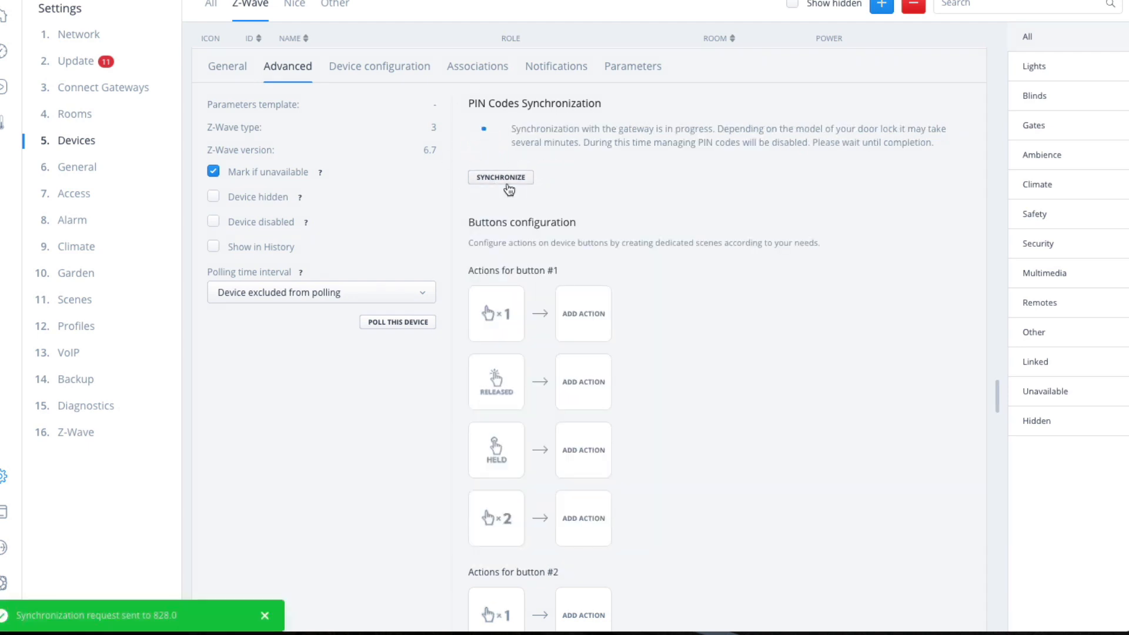
{"action": "mouse_move", "coordinate": [524, 206]}
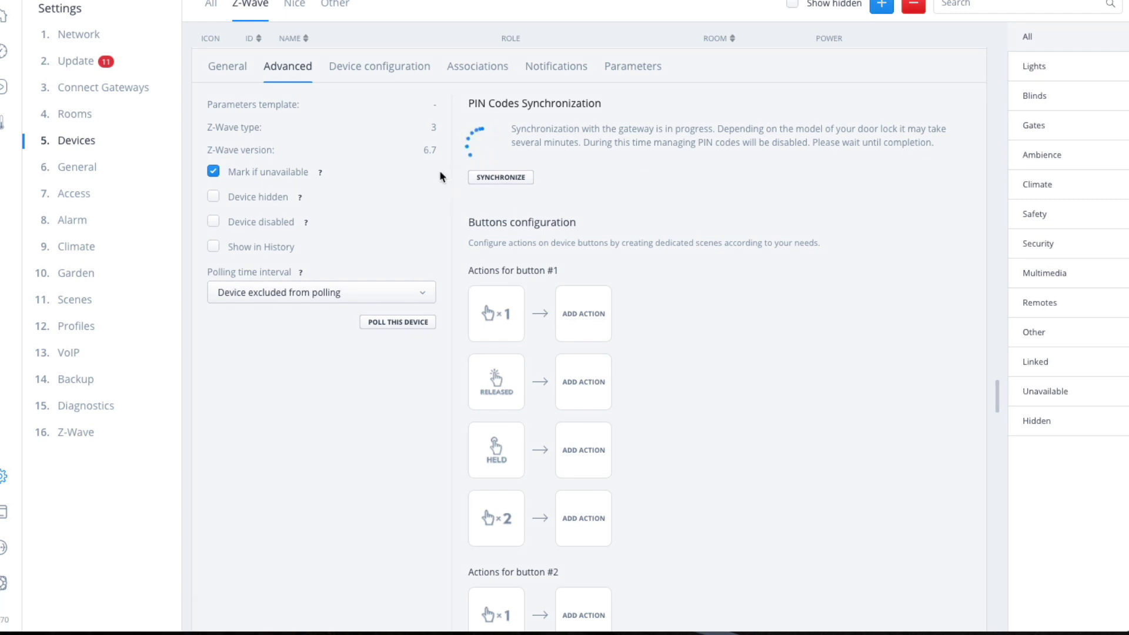
{"action": "left_click", "coordinate": [500, 177]}
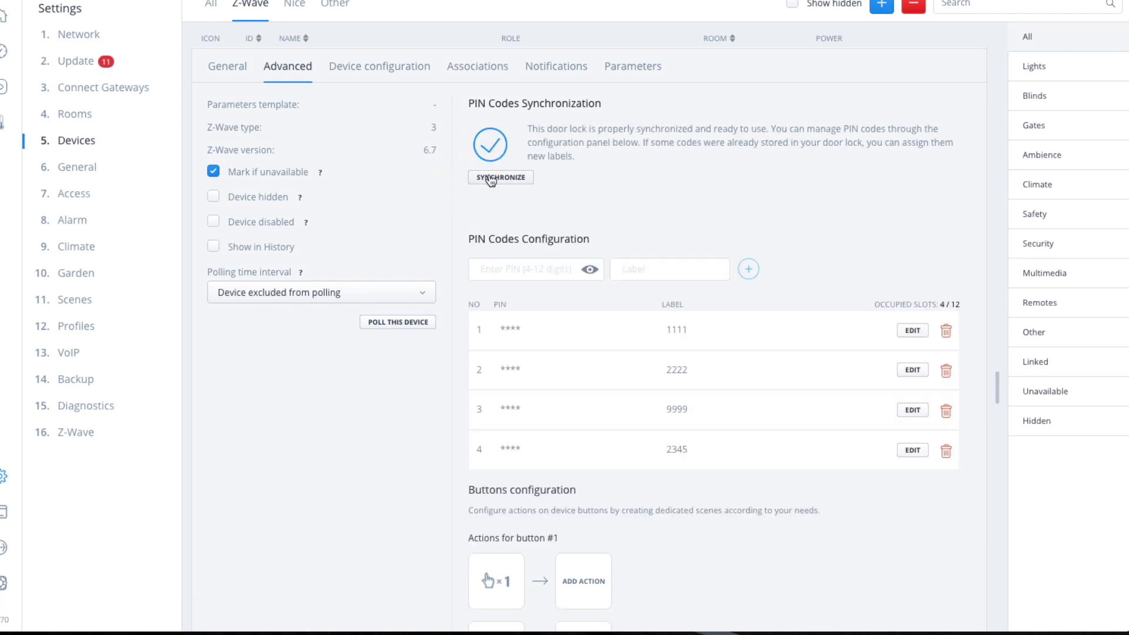
{"action": "mouse_move", "coordinate": [682, 534]}
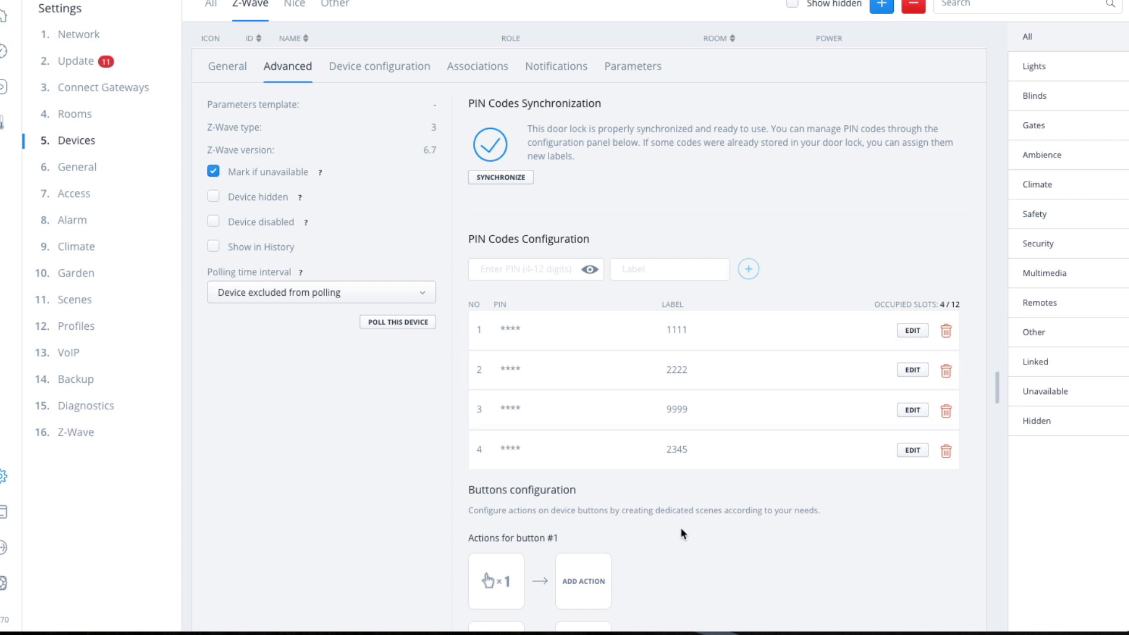
{"action": "mouse_move", "coordinate": [583, 478]}
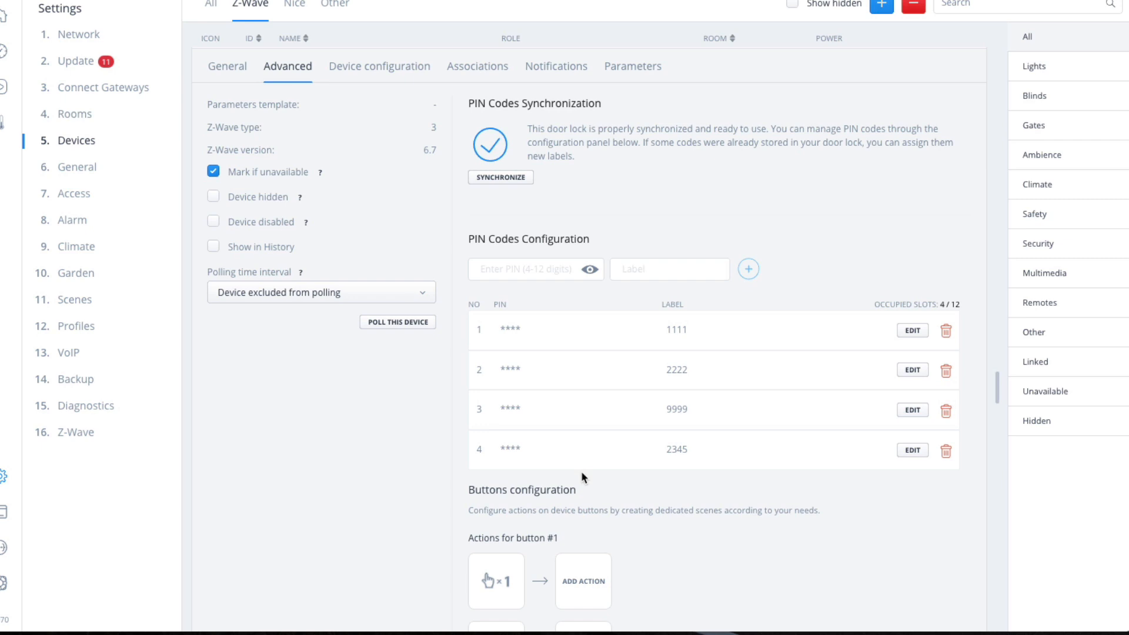
{"action": "mouse_move", "coordinate": [573, 469]}
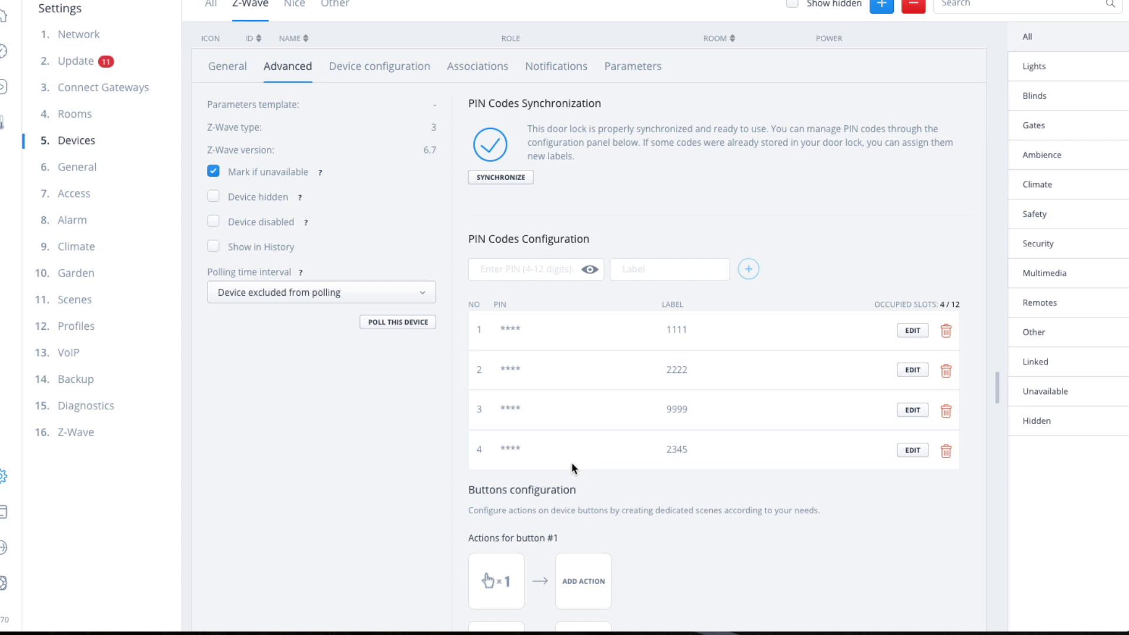
{"action": "mouse_move", "coordinate": [635, 337]}
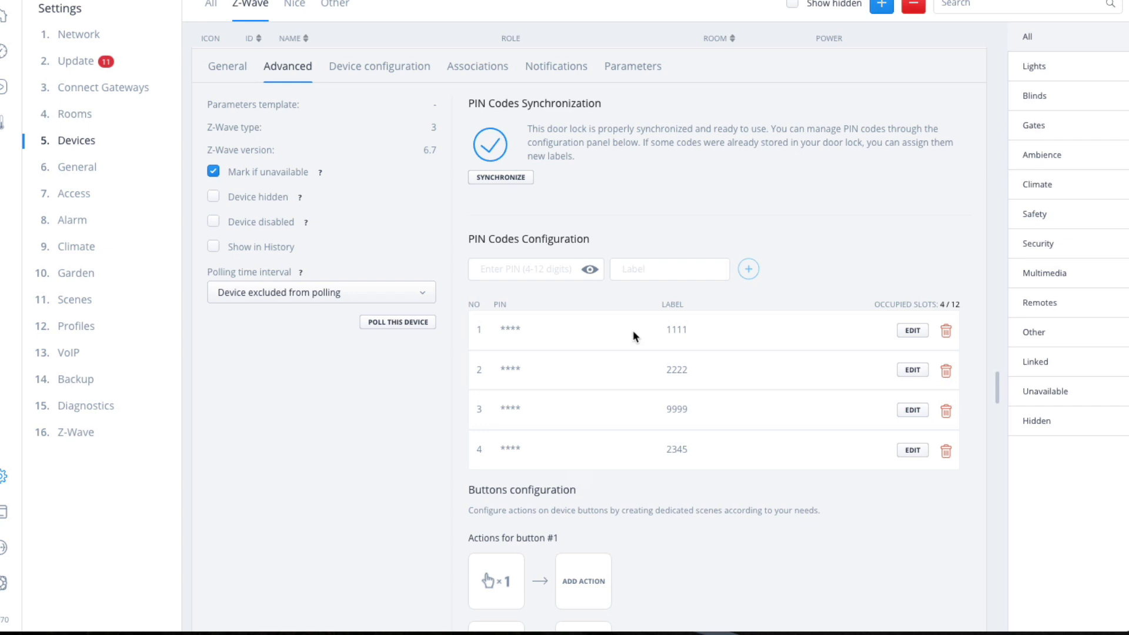
{"action": "mouse_move", "coordinate": [556, 224]}
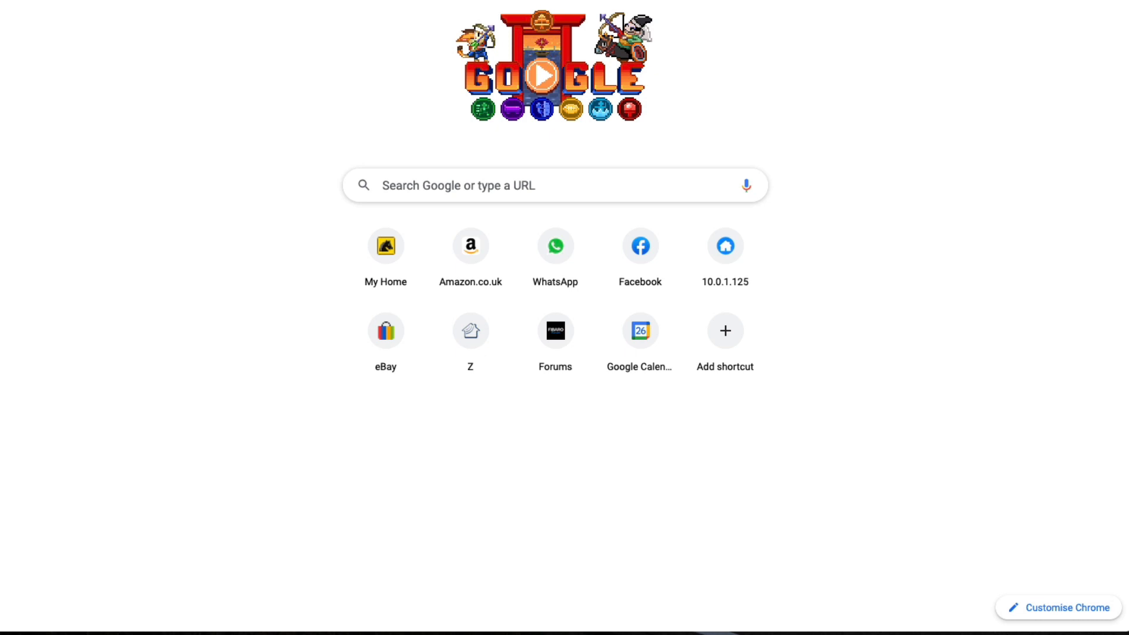
Step: Browse to the Yorkshire Automation shop's Quick Apps page in a new tab
{"action": "type", "text": "yout"}
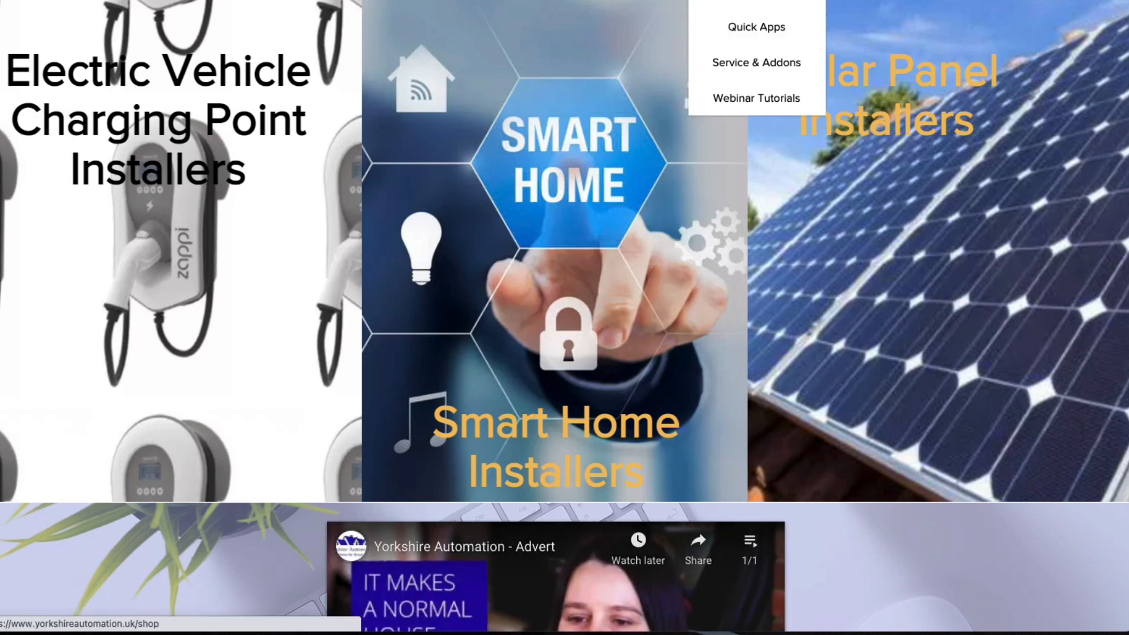
{"action": "left_click", "coordinate": [755, 27]}
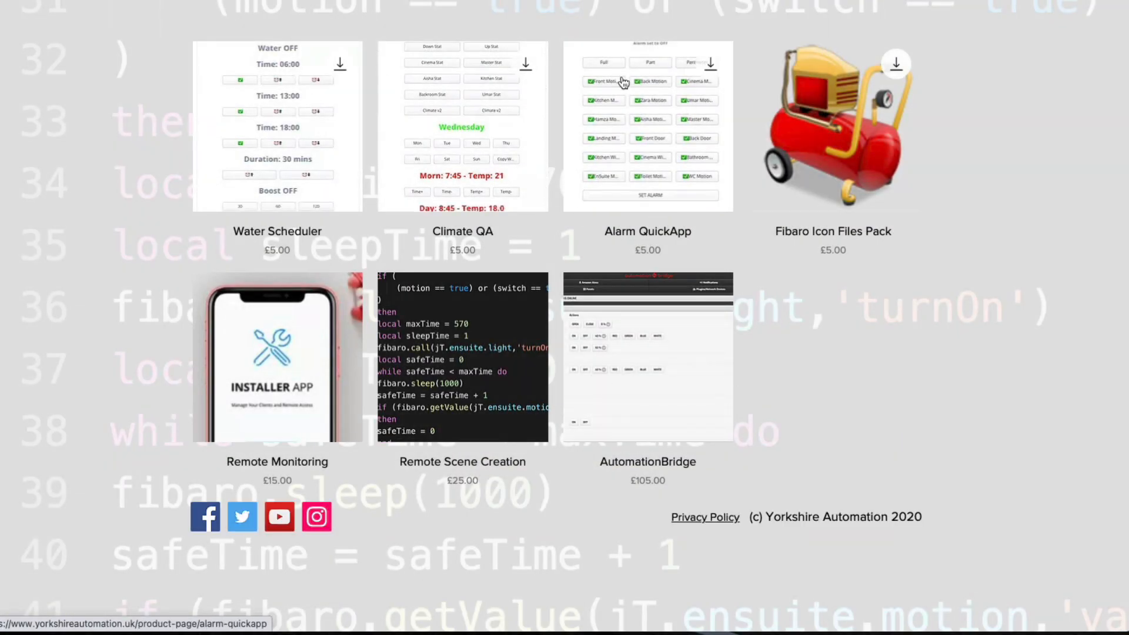
{"action": "mouse_move", "coordinate": [643, 235]}
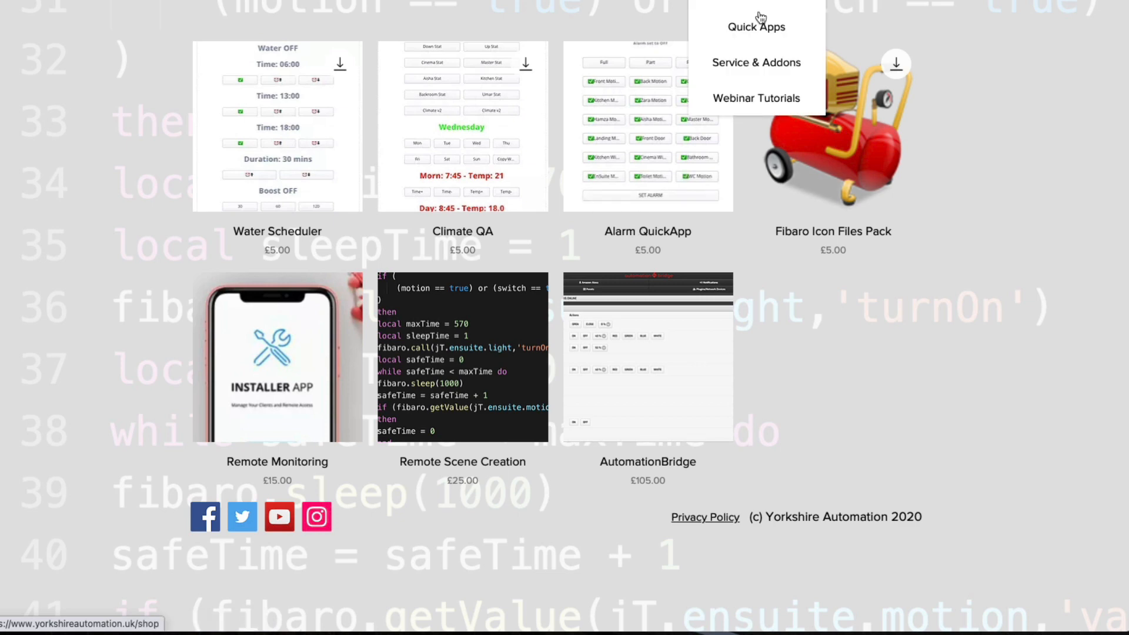
{"action": "left_click", "coordinate": [756, 27]}
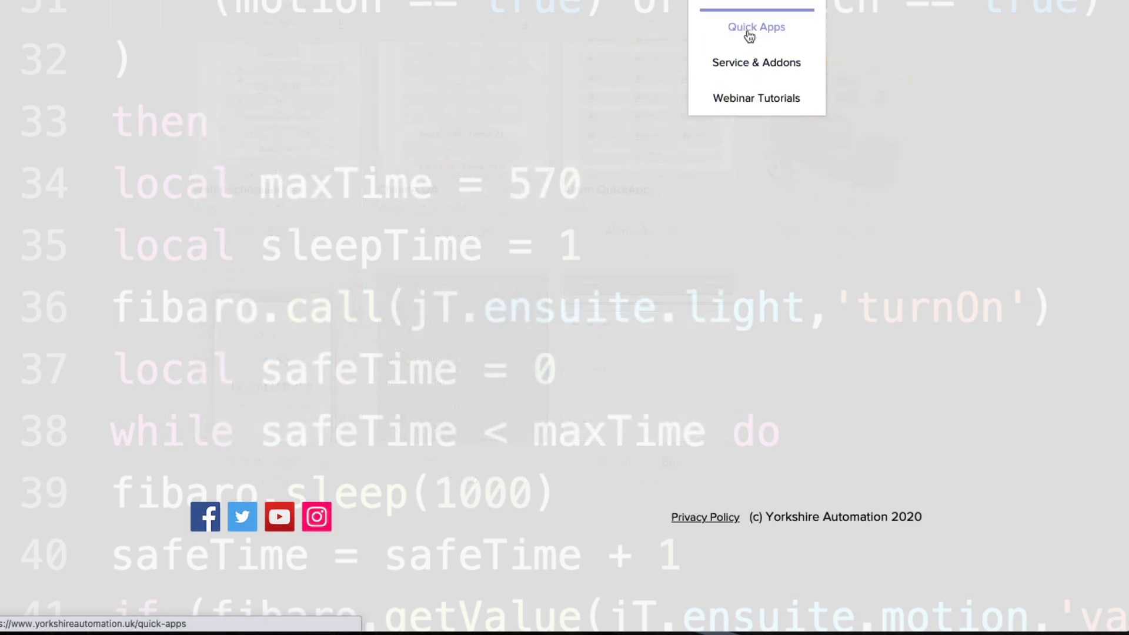
{"action": "left_click", "coordinate": [755, 27]}
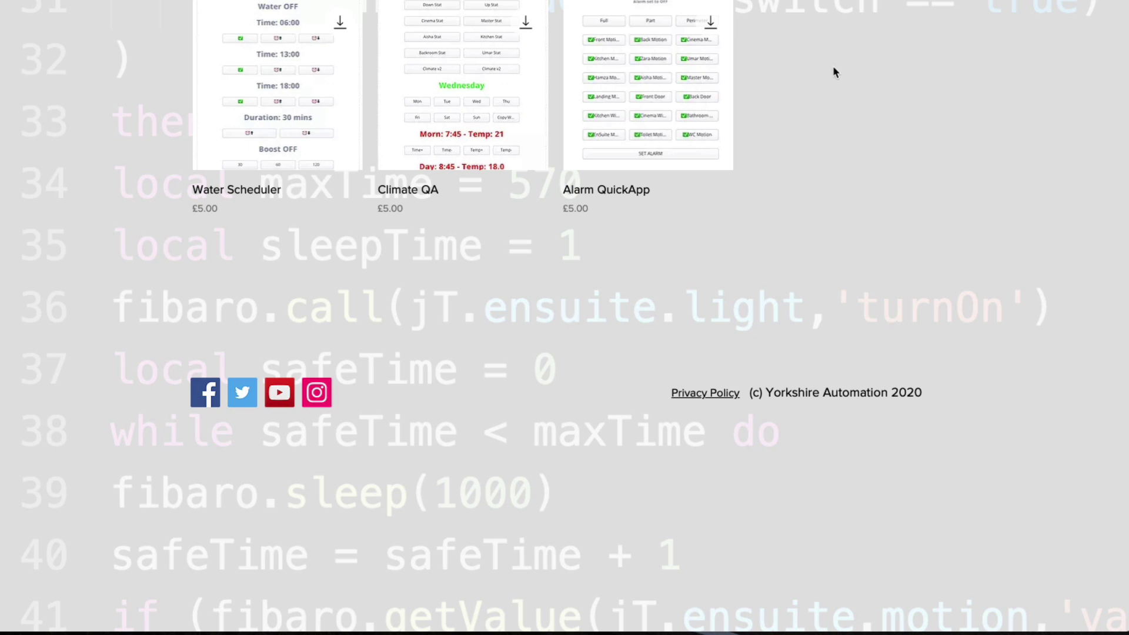
{"action": "mouse_move", "coordinate": [597, 203]}
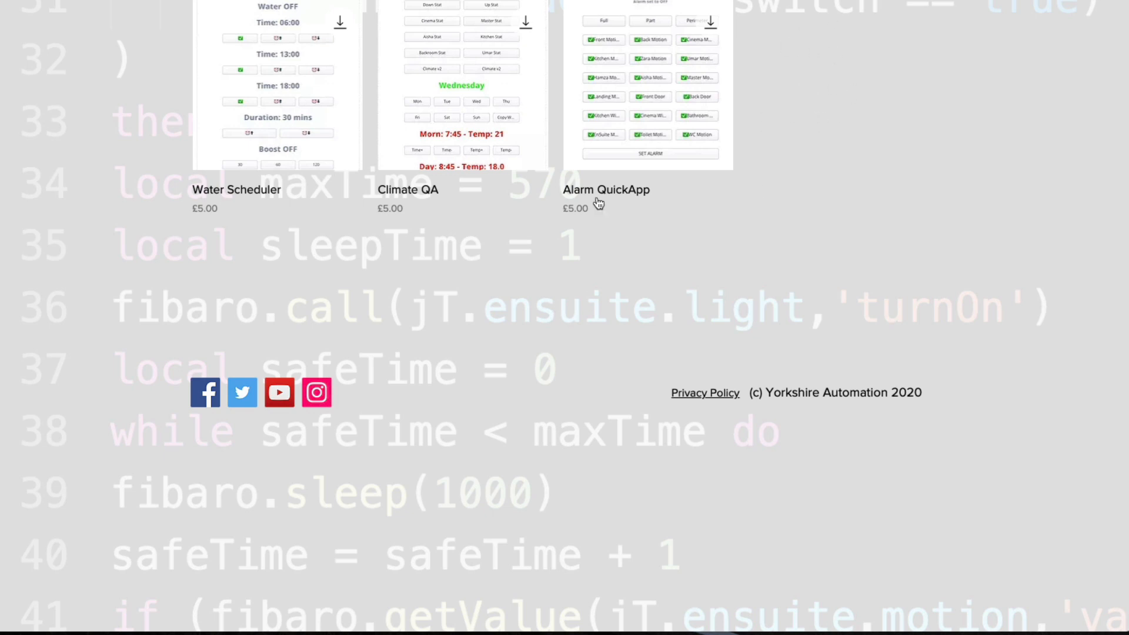
{"action": "mouse_move", "coordinate": [807, 105]}
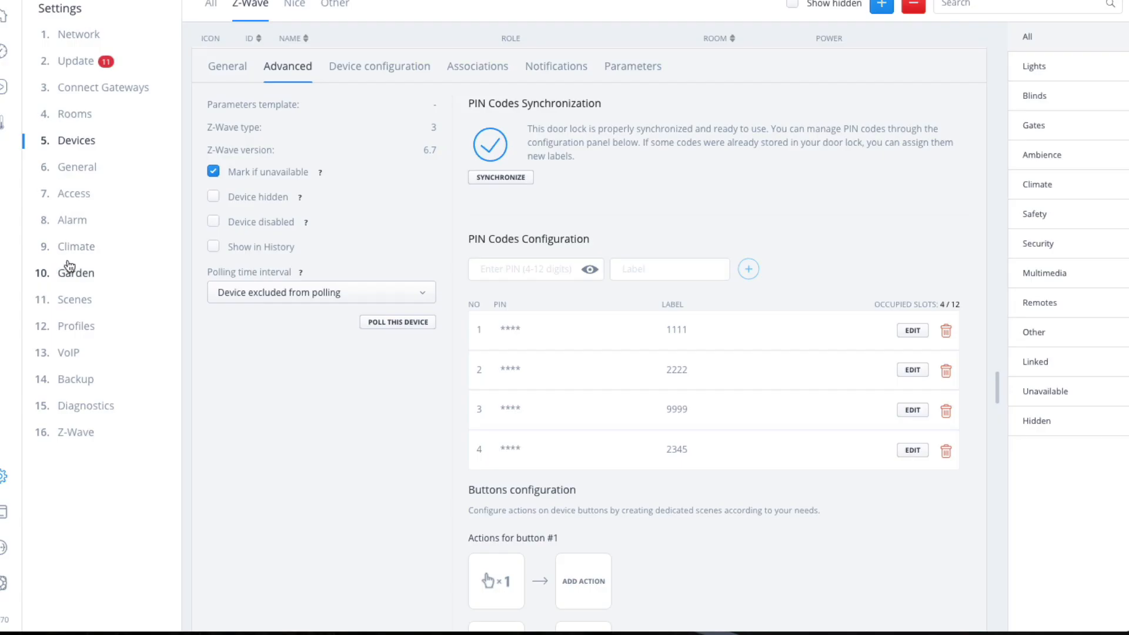
{"action": "mouse_move", "coordinate": [74, 304]}
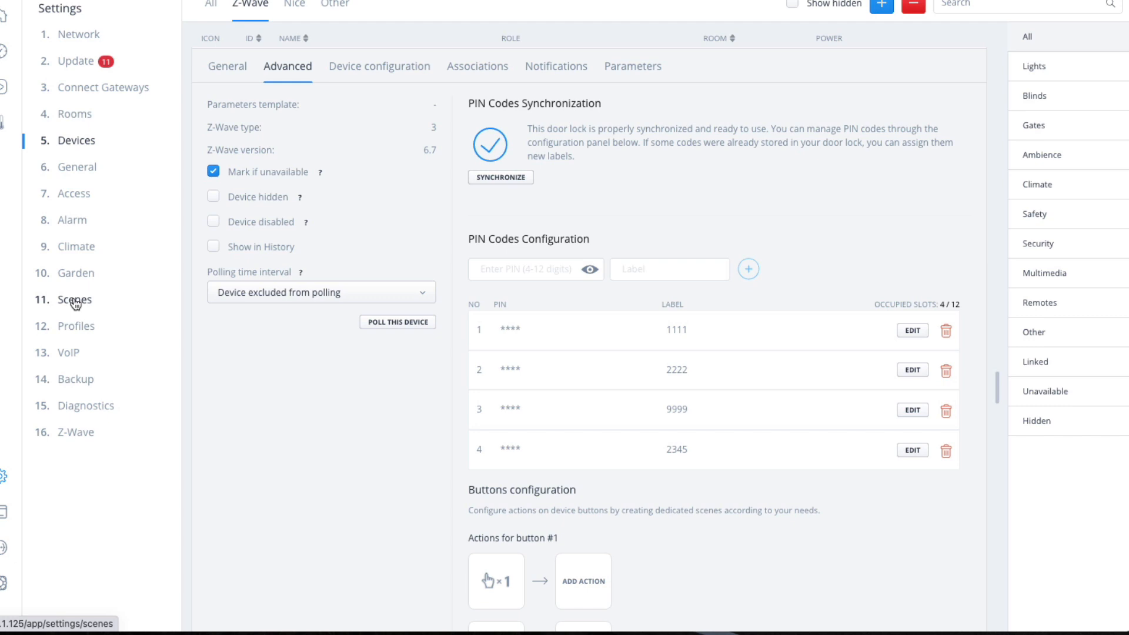
Step: From the Scenes settings, reopen scene 334 in the Lua editor
{"action": "left_click", "coordinate": [73, 300]}
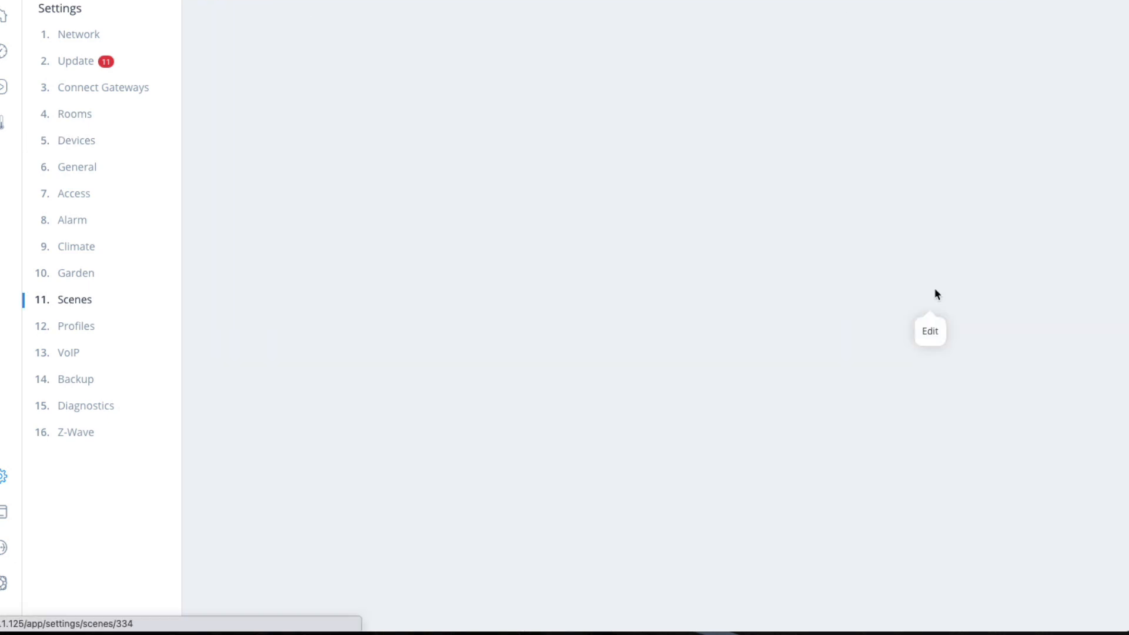
{"action": "left_click", "coordinate": [929, 332]}
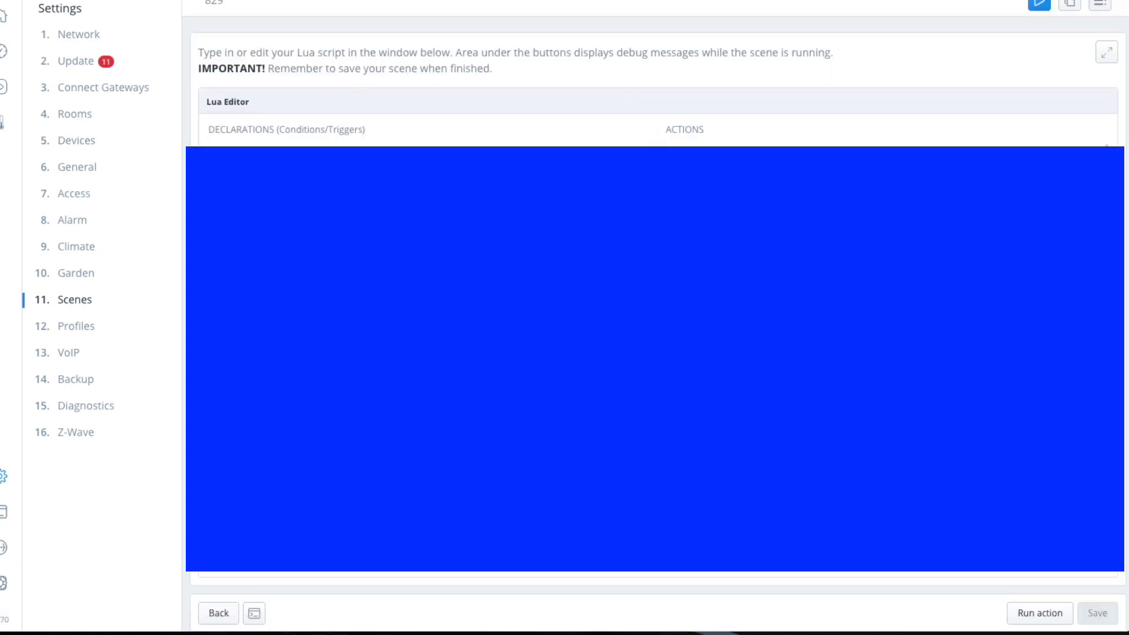